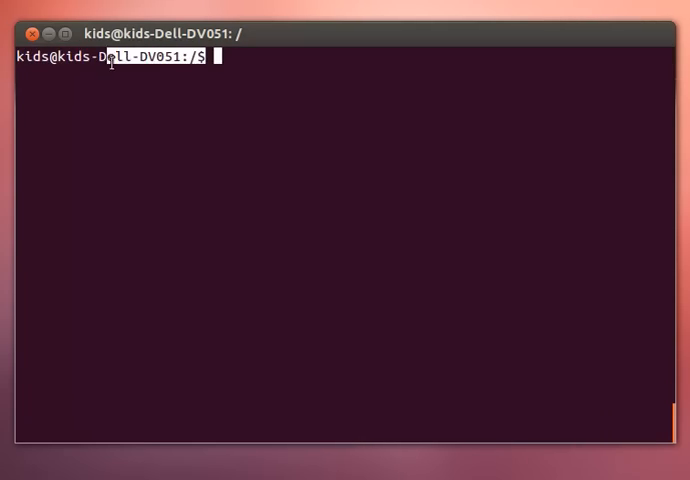
Run pwd, which prints / as the current working directory.
type("cd home")
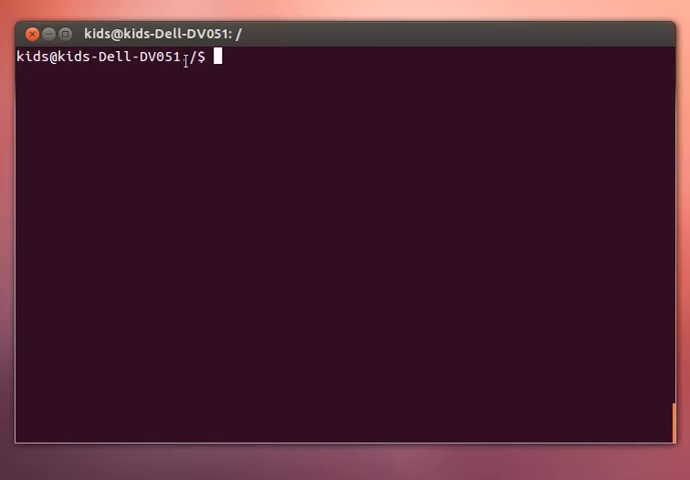
mouse_move(244, 81)
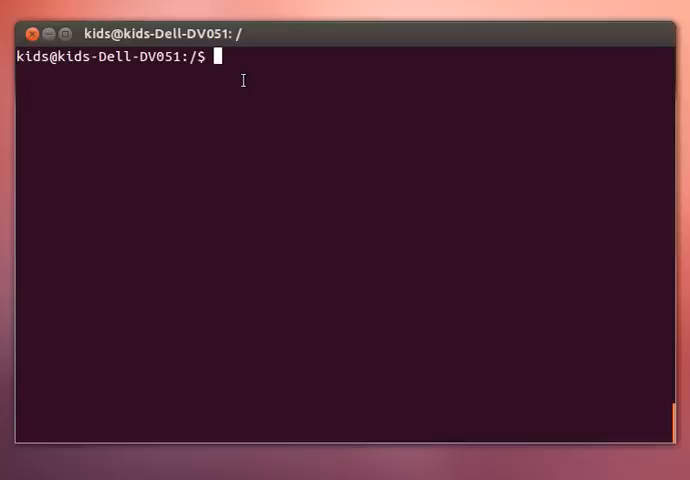
type("pwd")
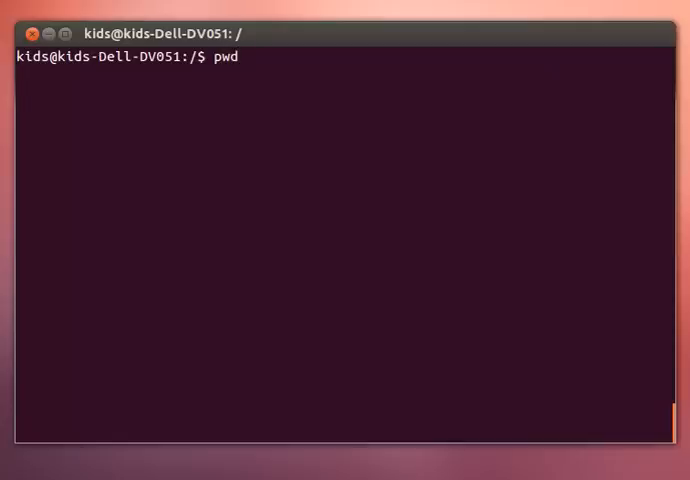
key("Return")
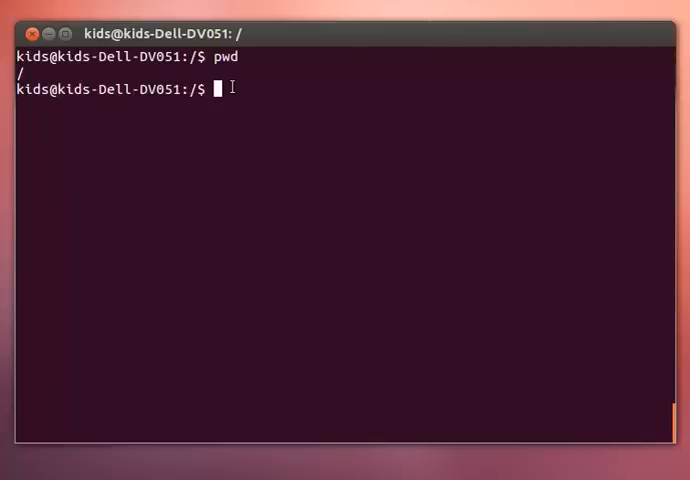
mouse_move(212, 386)
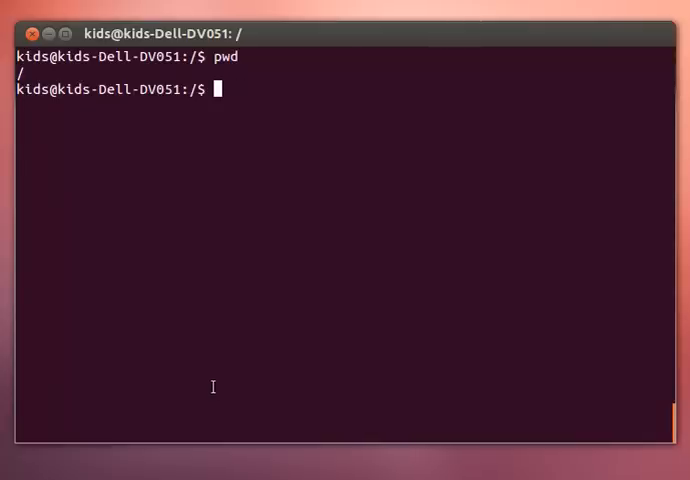
List the root directory with ls, then with ls -a to show the . and .. entries.
type("ls")
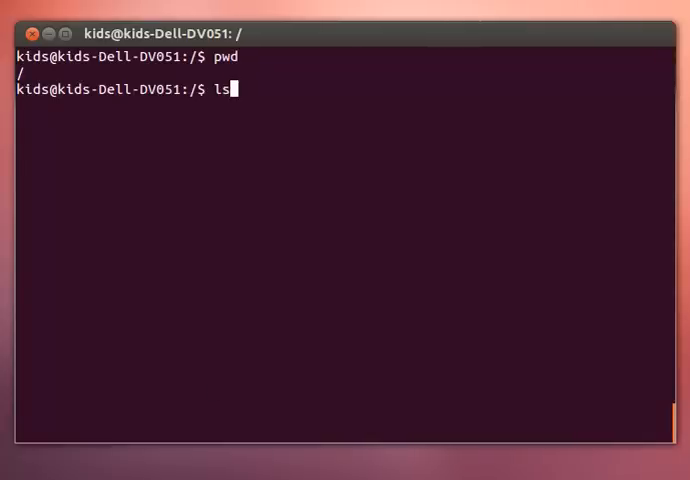
key("Return")
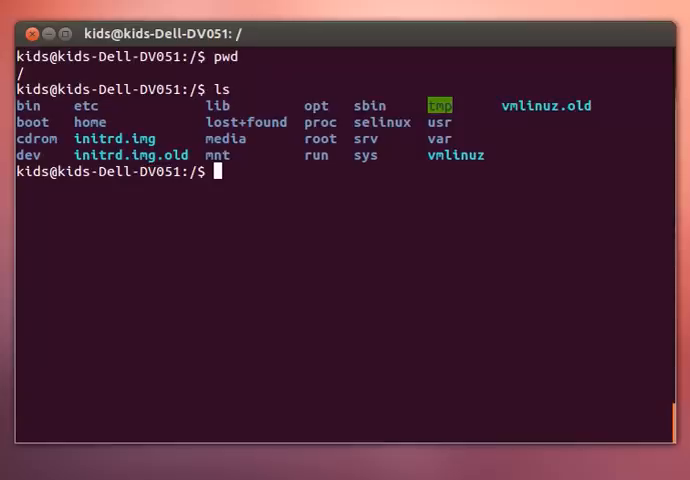
type("ls")
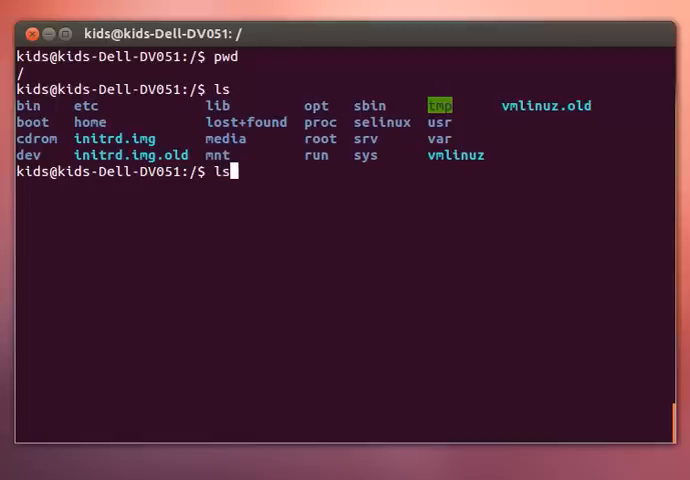
type("-a")
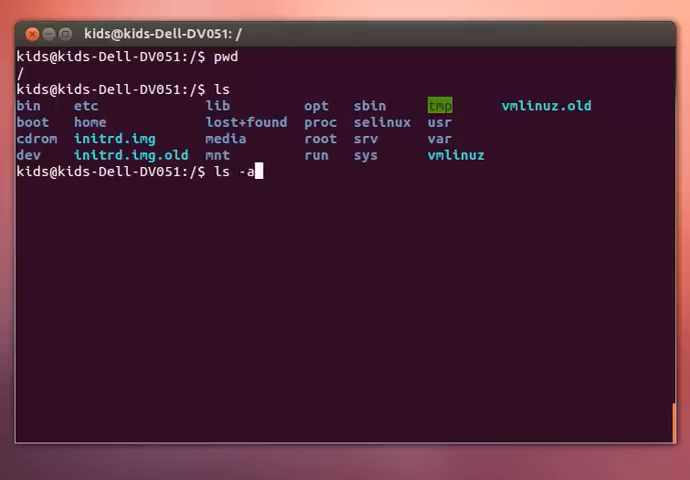
key("Return")
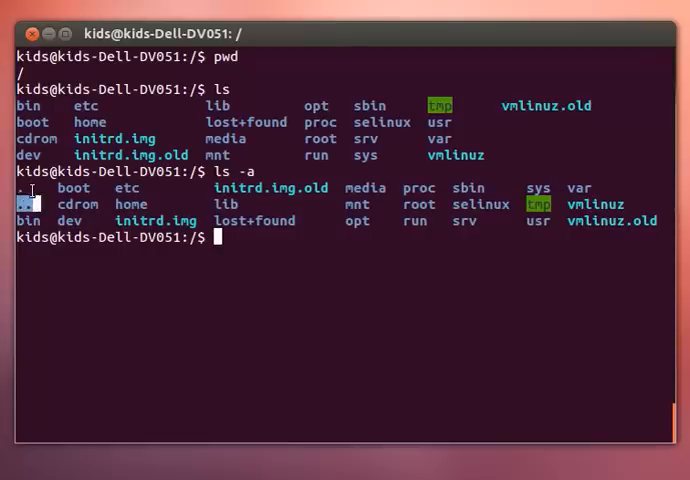
mouse_move(260, 248)
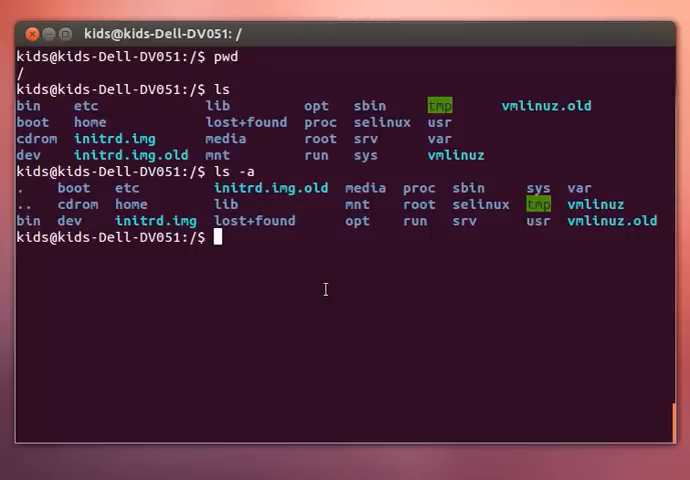
Move through /home into /home/kids, listing each, and confirm the path with pwd.
type("c")
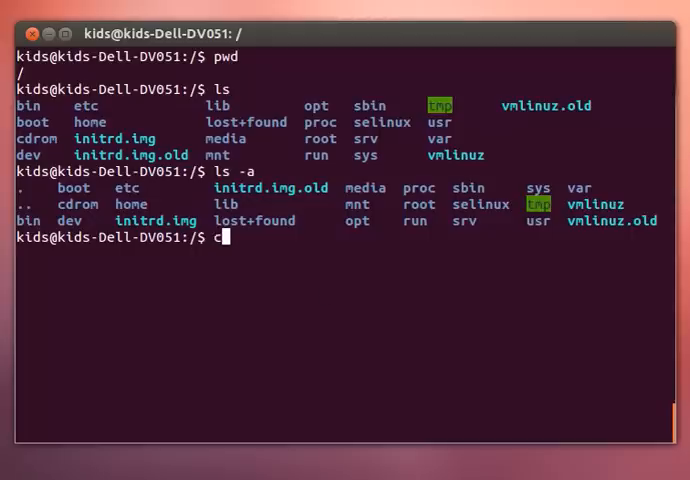
type("d home")
type("ls")
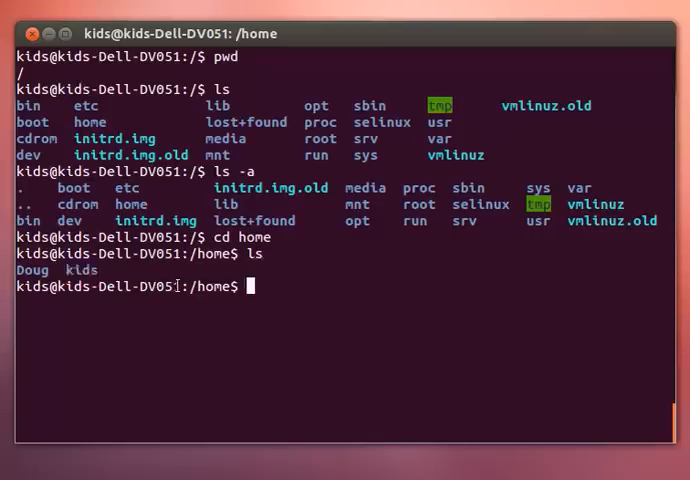
type("cd kids")
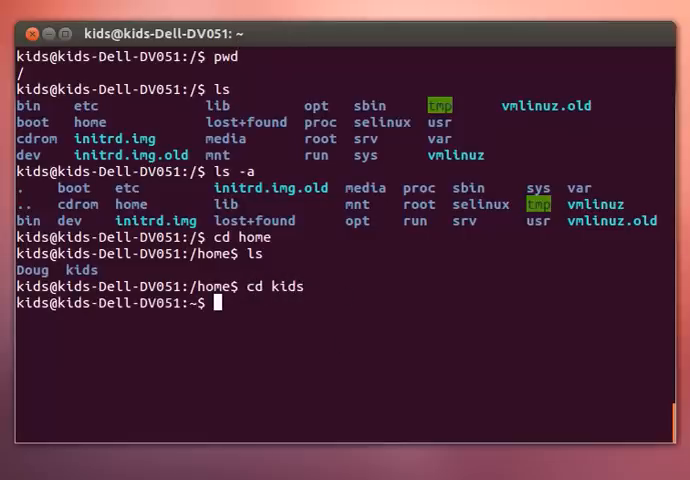
type("ls")
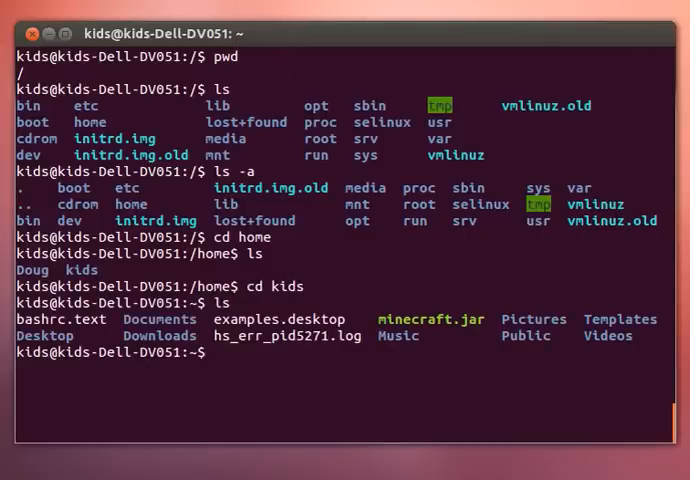
type("p")
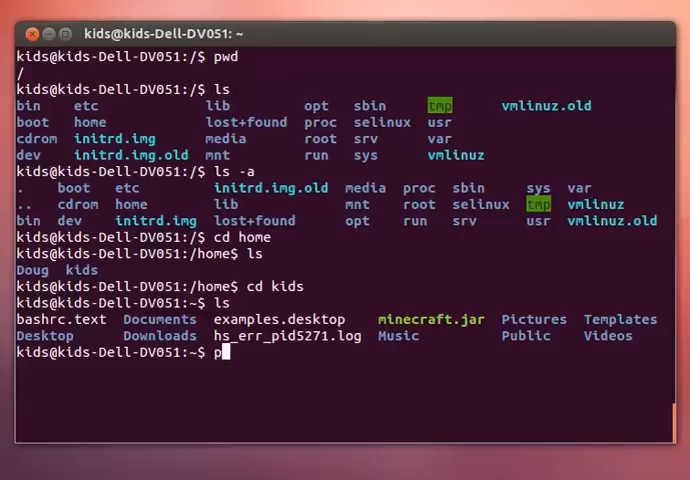
key("Return")
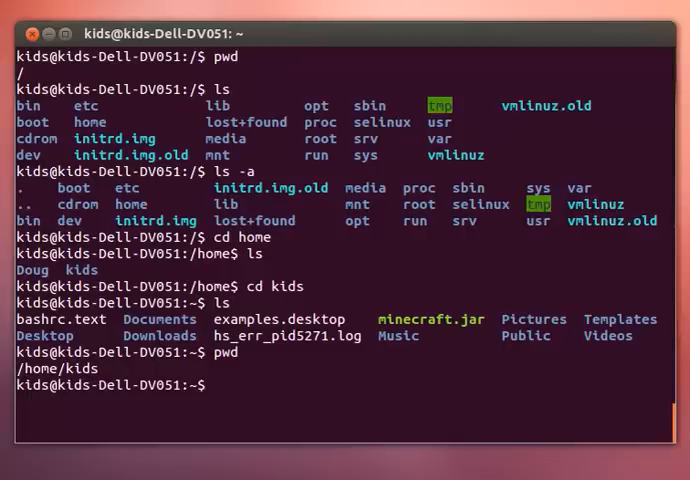
Try cd documents, which fails with 'No such file or directory', then retype it with varied capitalisation.
type("cd docu")
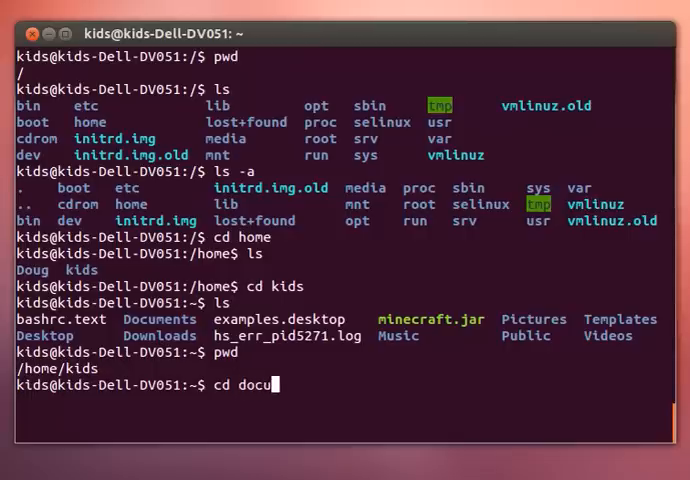
key("Return")
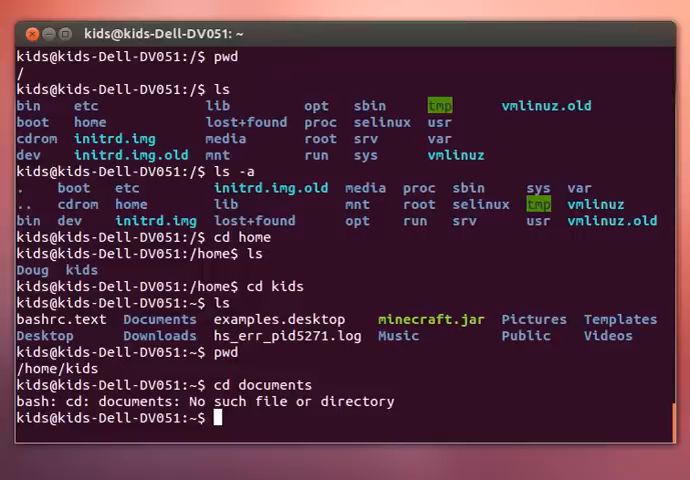
type("document")
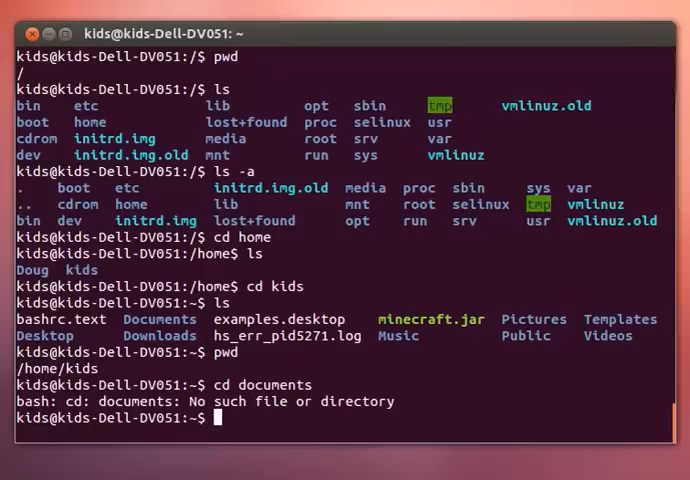
type("Docu")
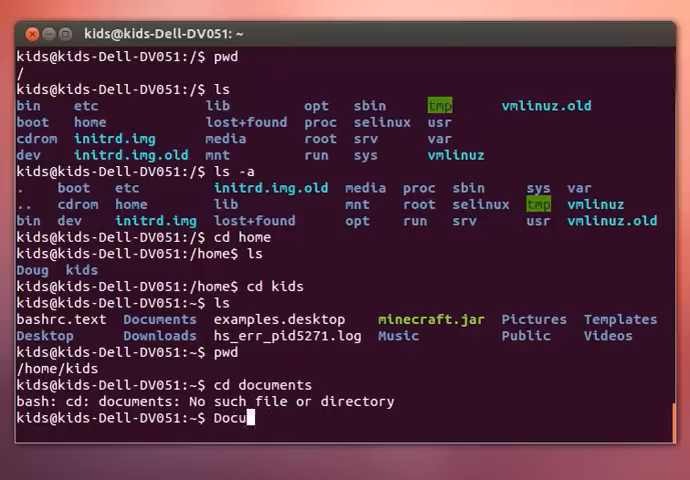
type("MENT")
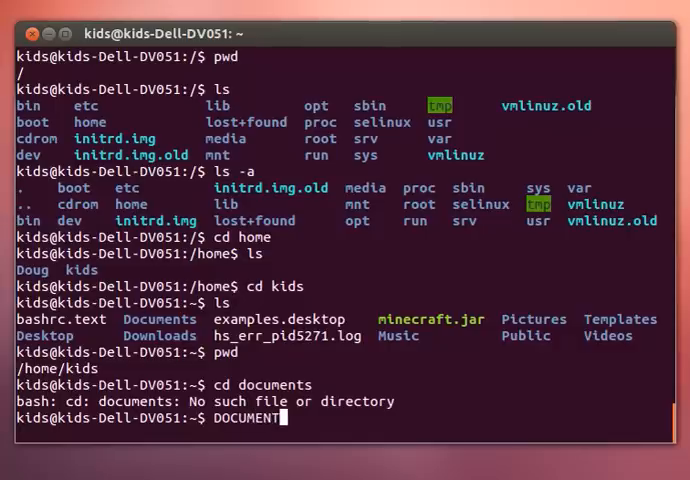
key("BackSpace")
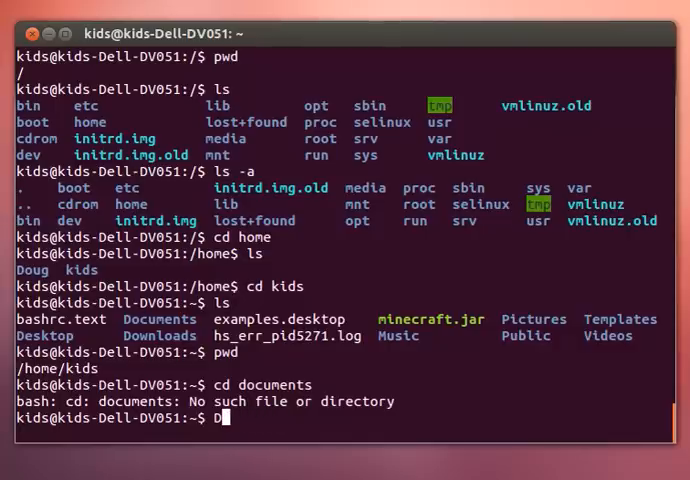
type("oCuMe")
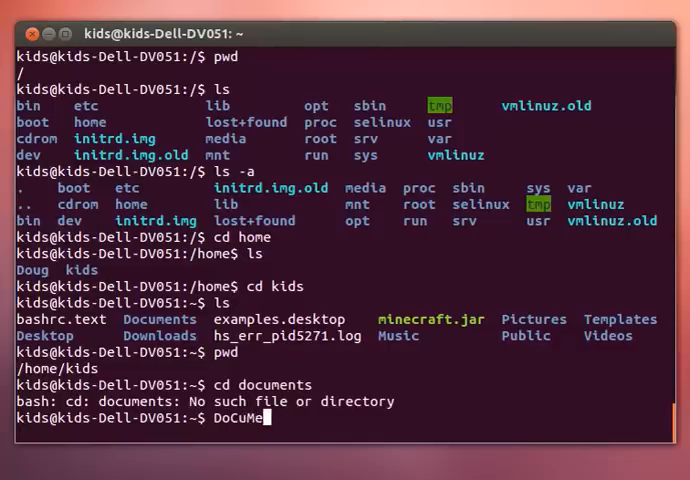
type("NtS")
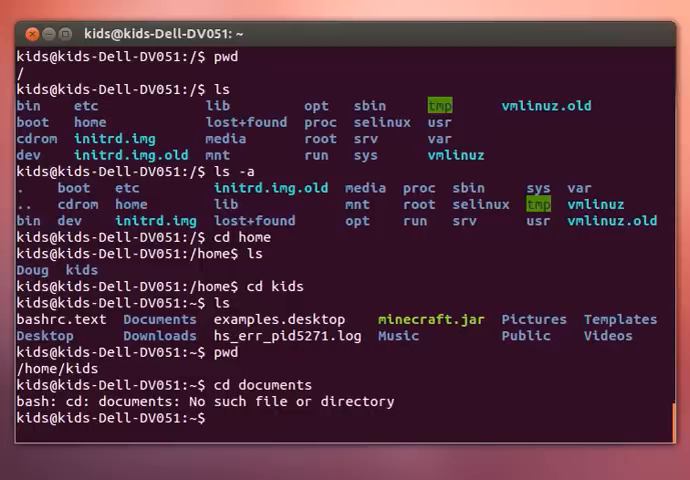
Enter ~/Documents, create the TEST folder with mkdir, and list Documents to confirm it.
type("cd Document")
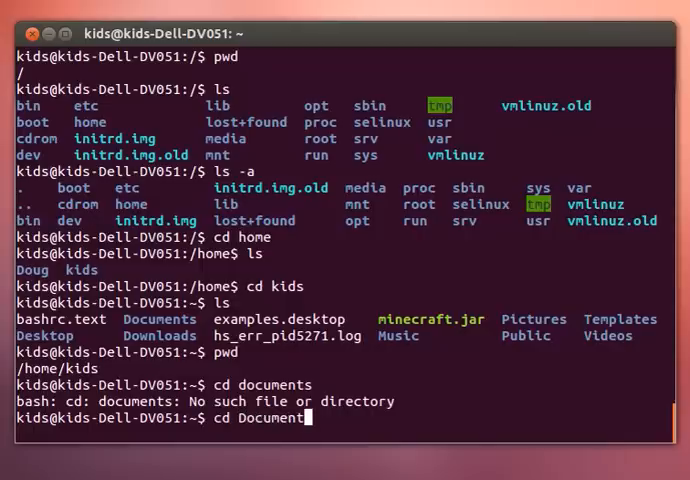
key("Return")
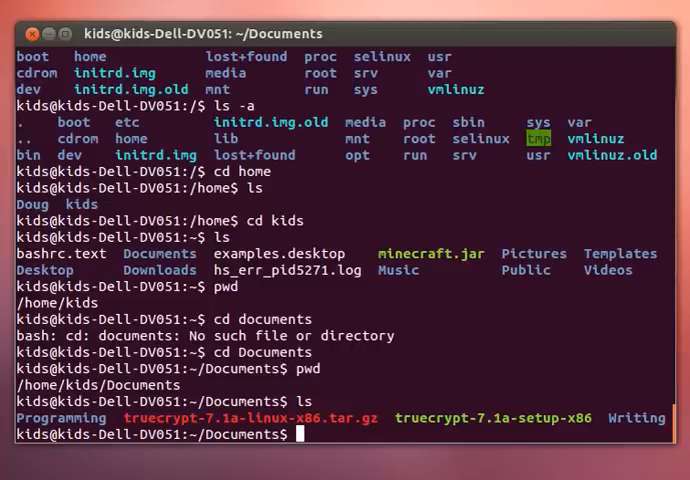
type("mkdir")
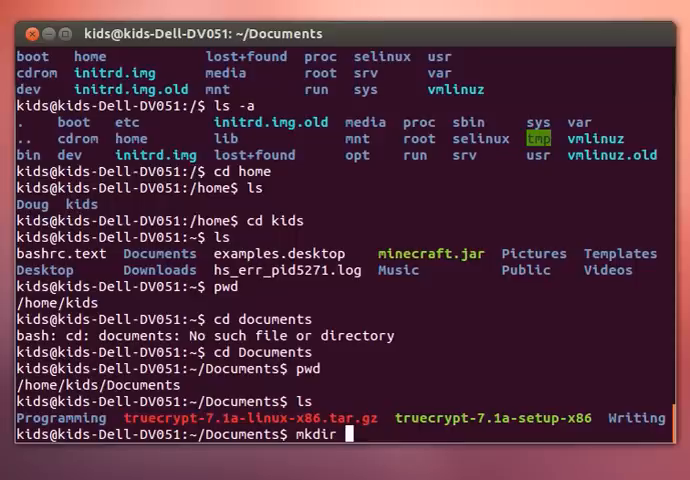
type("TE")
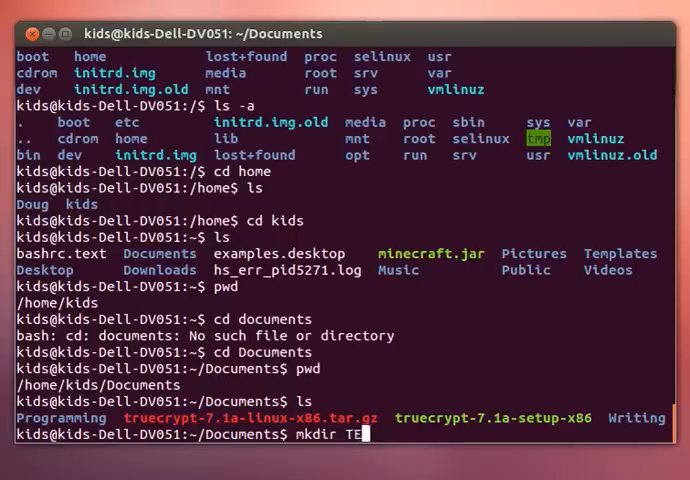
key("Return")
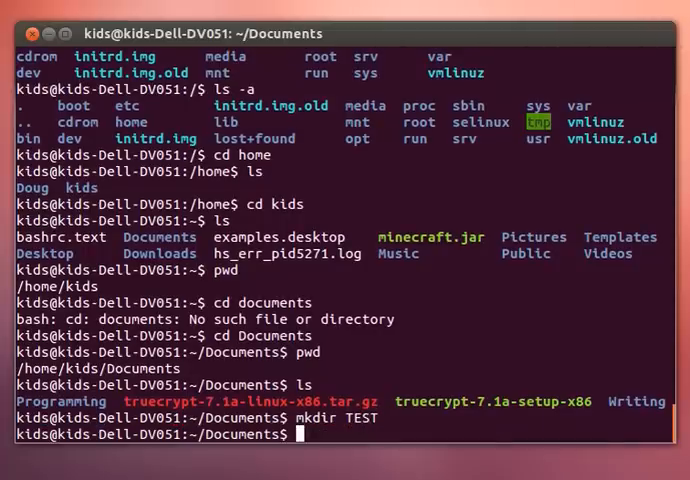
type("ls")
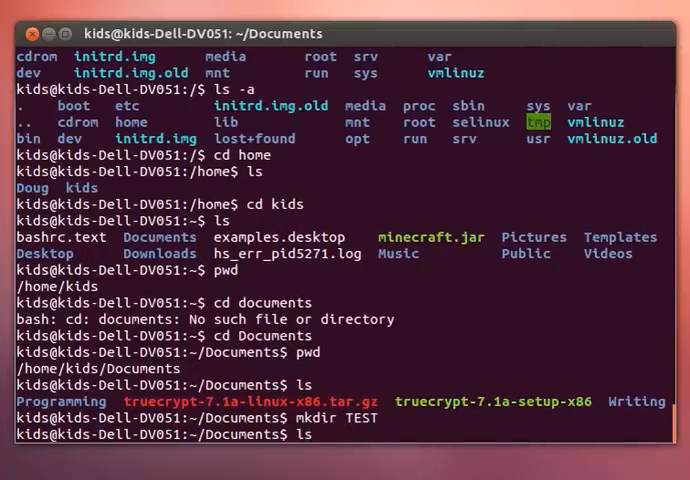
key("Return")
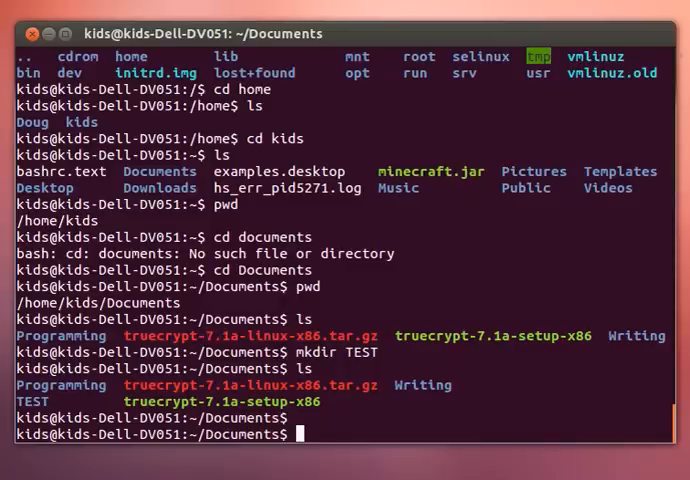
Enter the empty TEST folder and try cd Documents from inside it, which fails.
type("cd TEST")
type("ls")
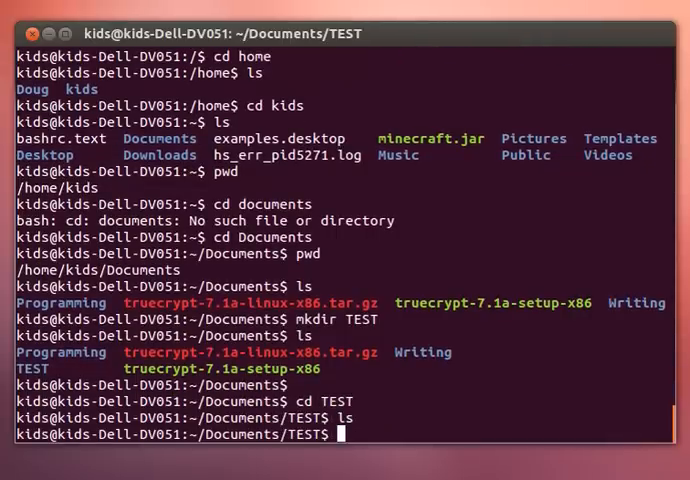
type("cd")
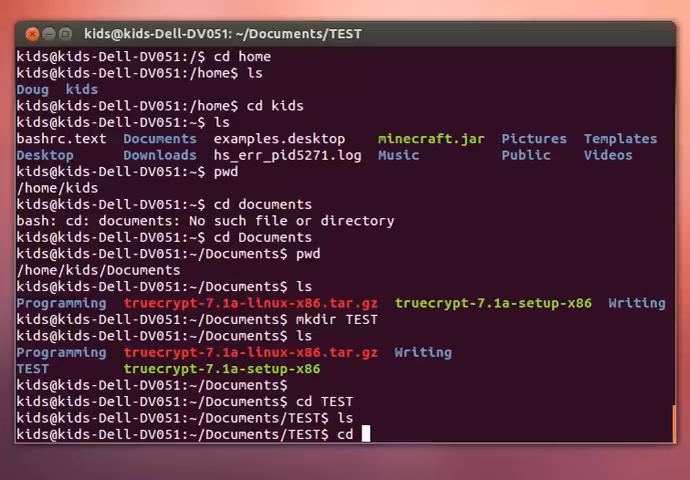
type("Documents")
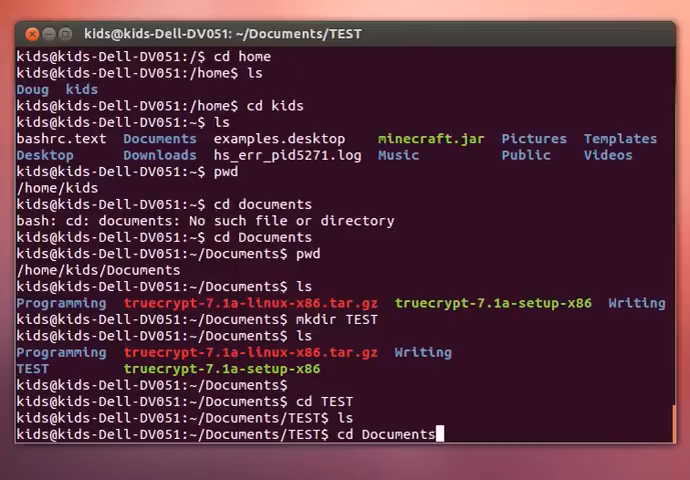
key("Return")
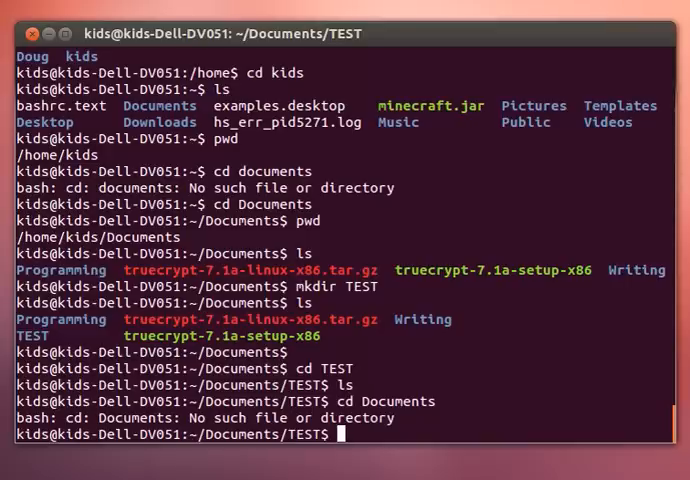
Go up to Documents with cd .., re-enter TEST, then return home to /home/kids.
type("cd")
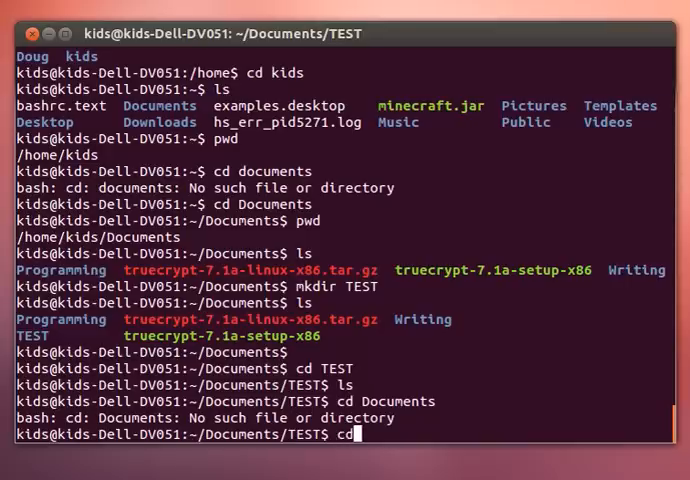
type("..")
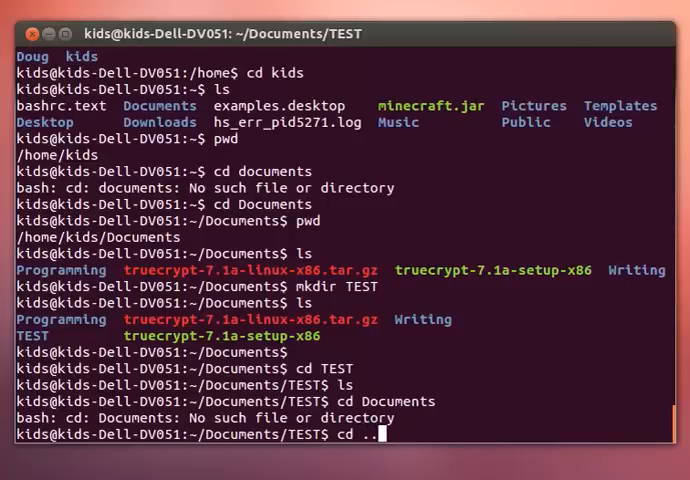
key("Return")
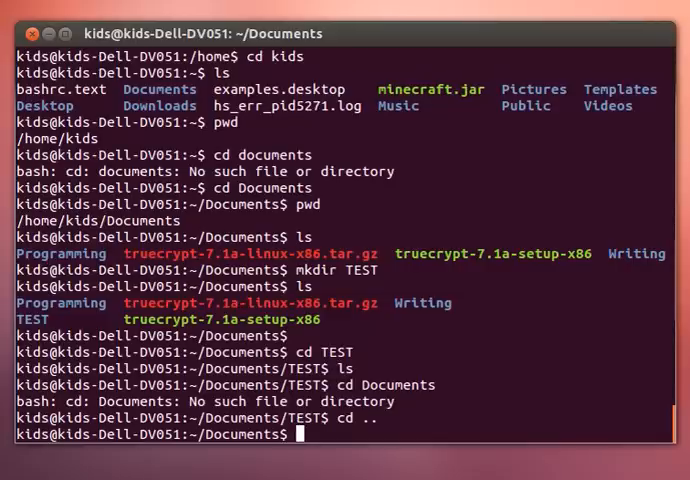
type("cd")
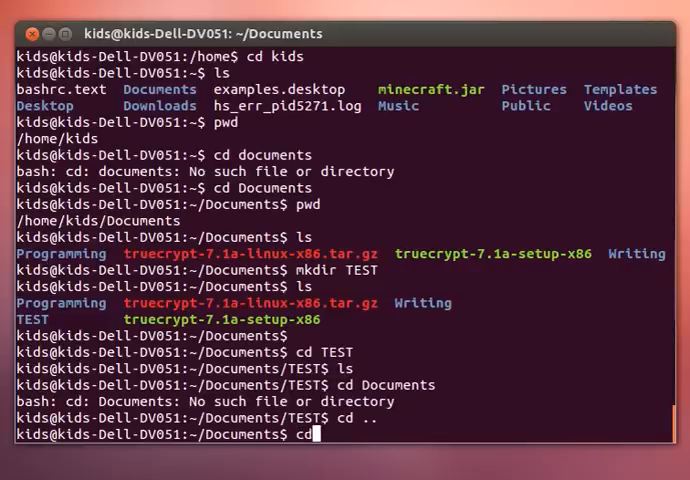
key("Return")
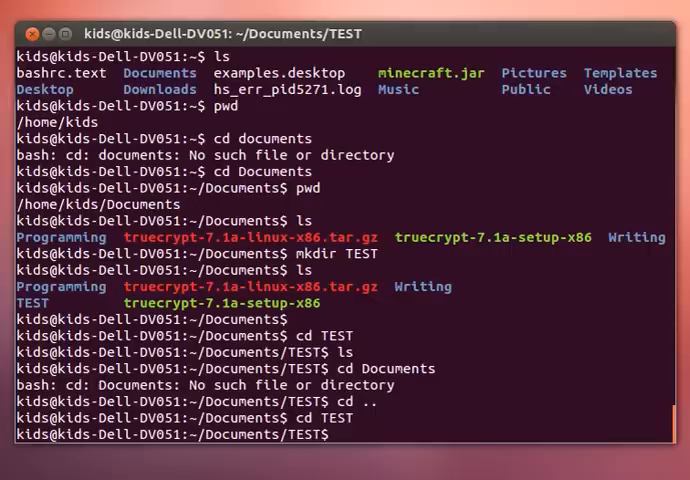
type("cd ~")
type("pwd")
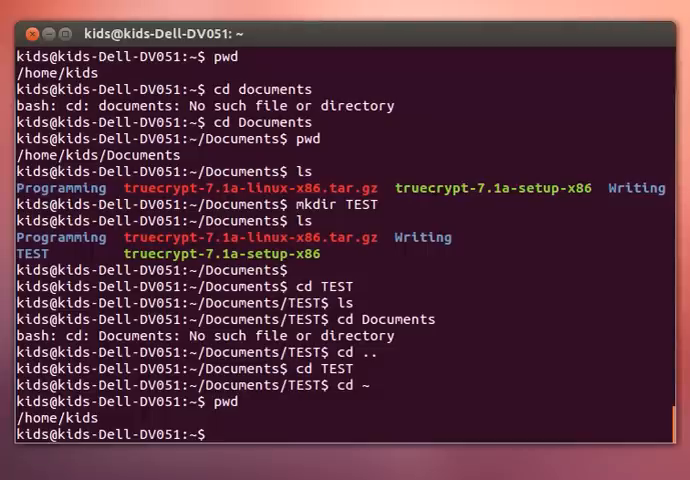
Move to / with cd /, list it, and try a relative cd Documents, which fails.
type("cd /")
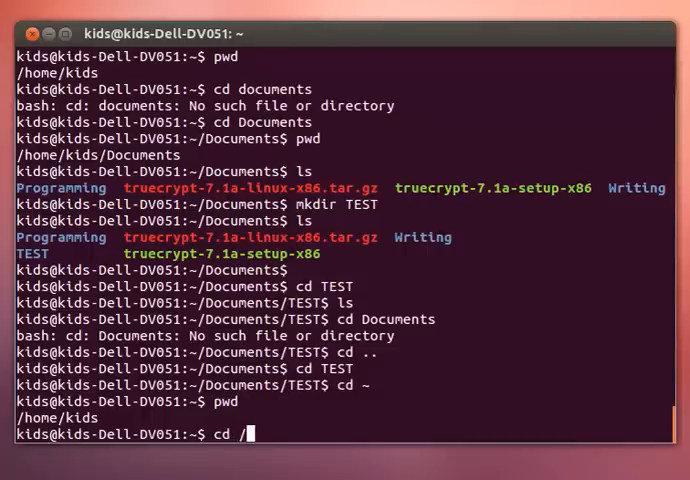
key("Return")
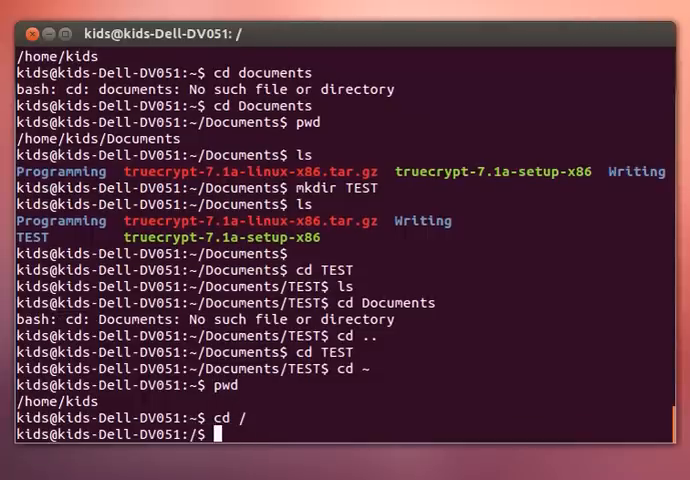
type("ls")
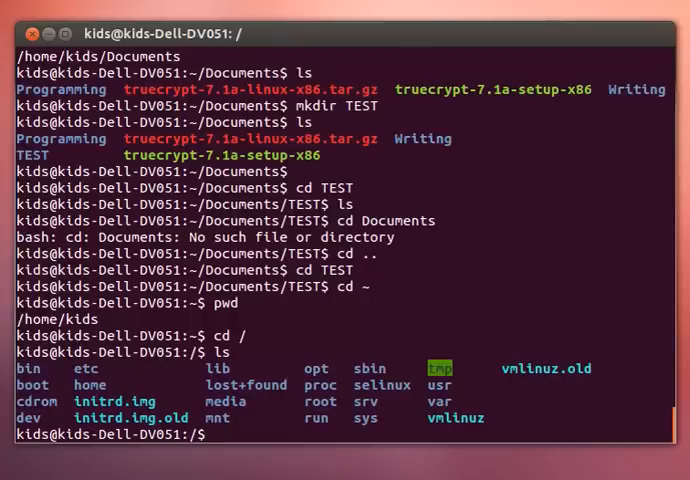
type("cd")
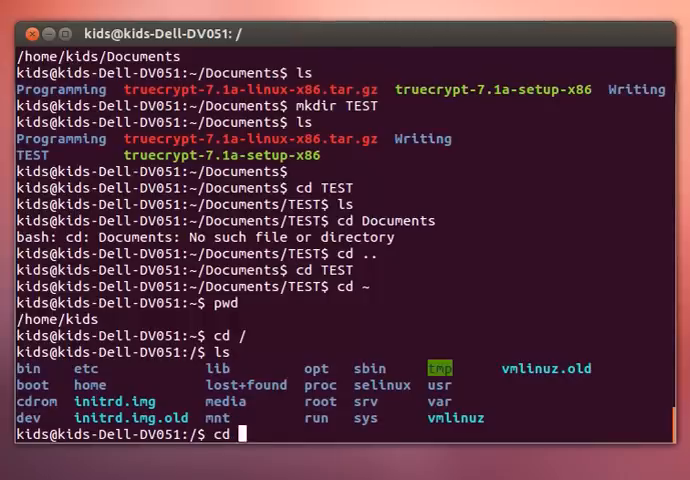
type("Doc")
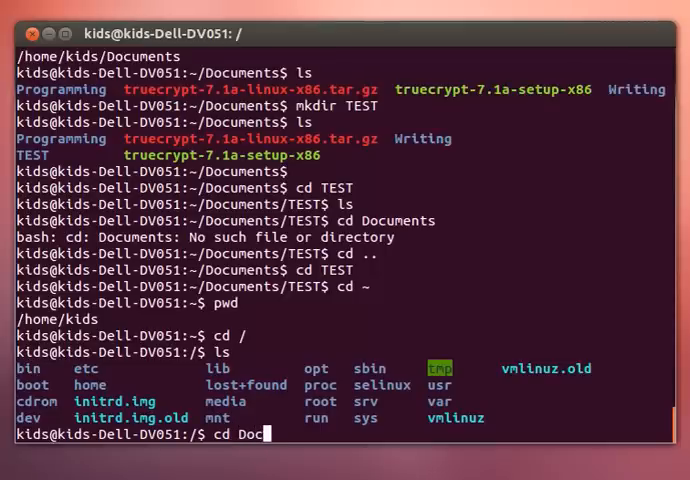
key("Return")
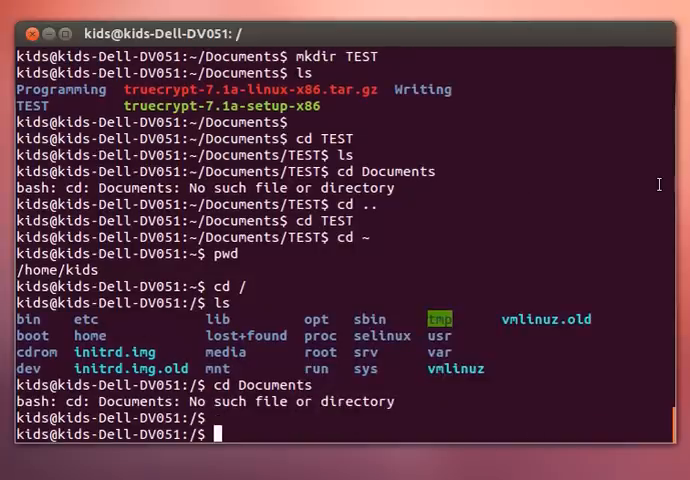
Change into Documents using the absolute path /home/kids/Documents.
type("c")
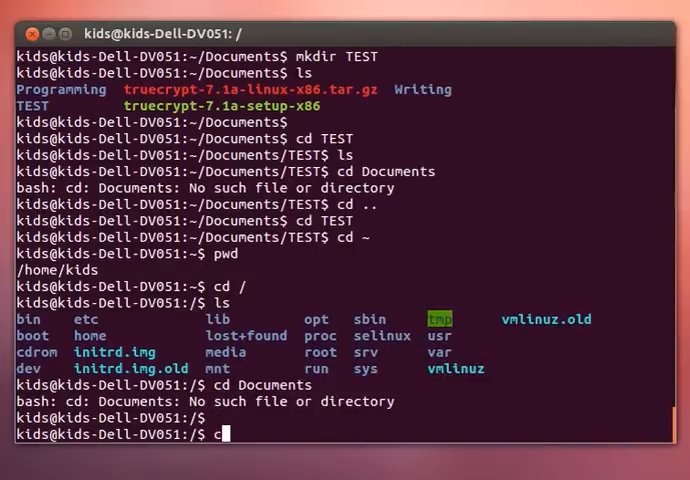
type("d /home")
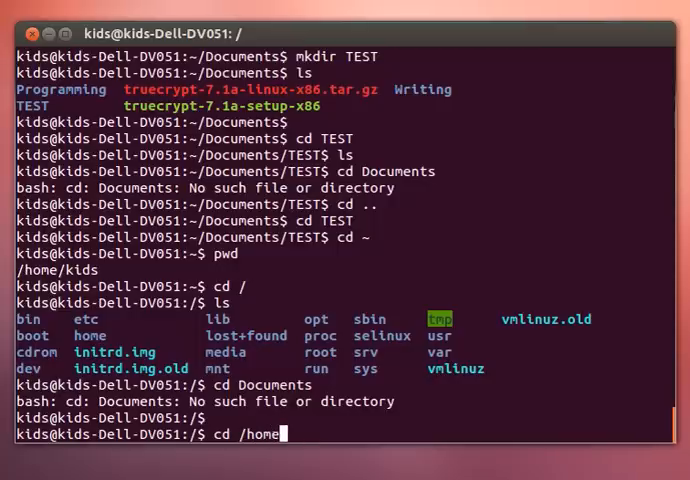
type("kids")
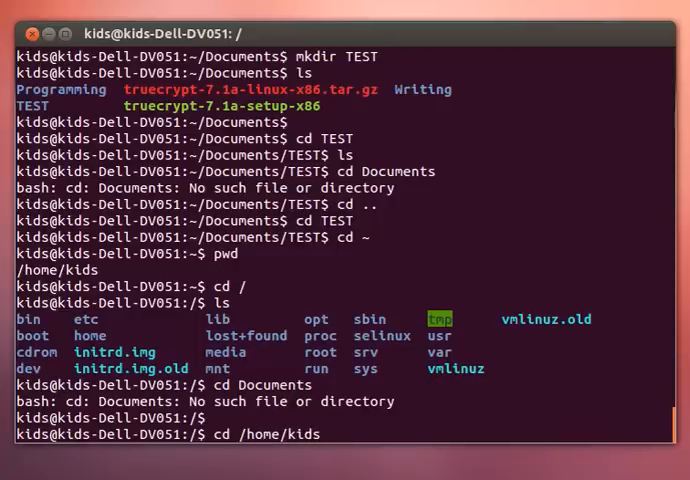
type("/Documents")
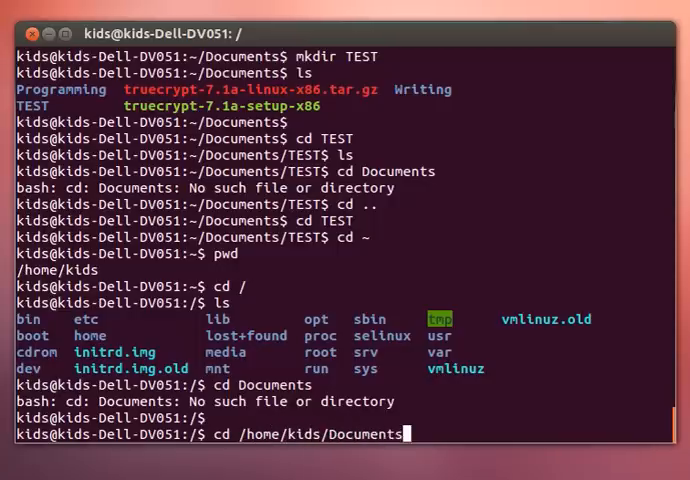
key("Return")
type("ls")
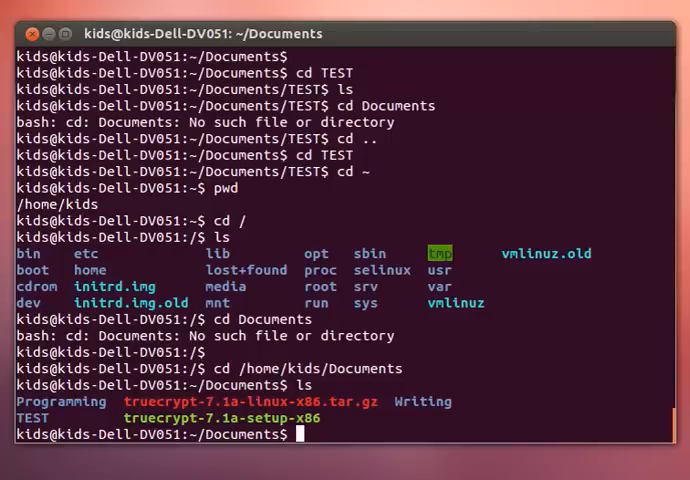
Remove the TEST folder with rmdir TEST and confirm it is gone.
type("rm")
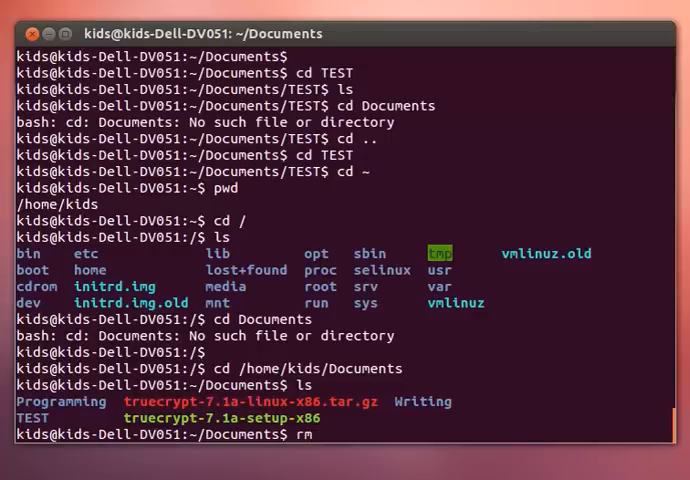
type("dir")
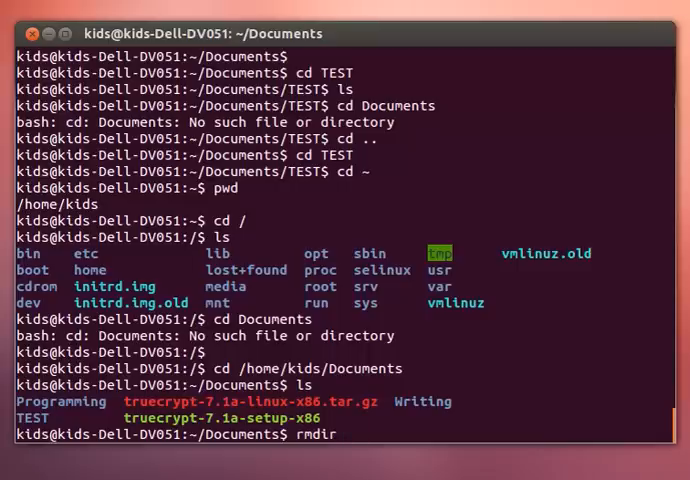
type("TEST")
type("ls")
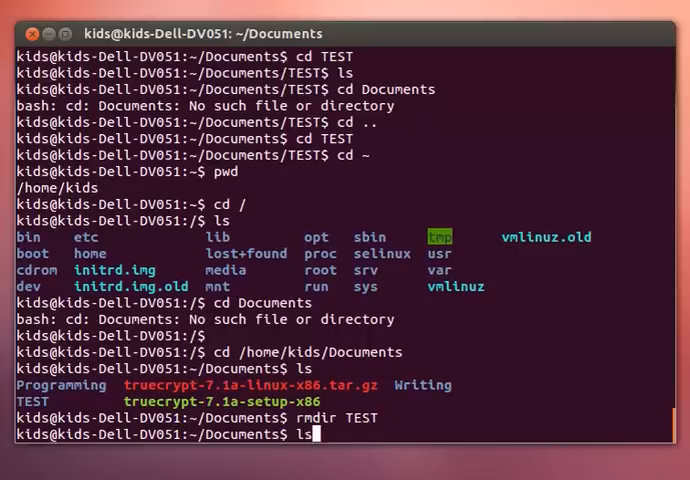
key("Return")
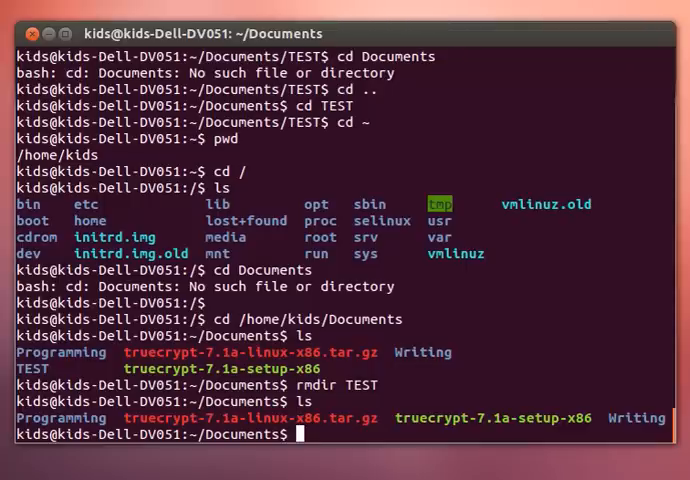
Recreate TEST with mkdir TEST and move into it with cd TEST.
type("r")
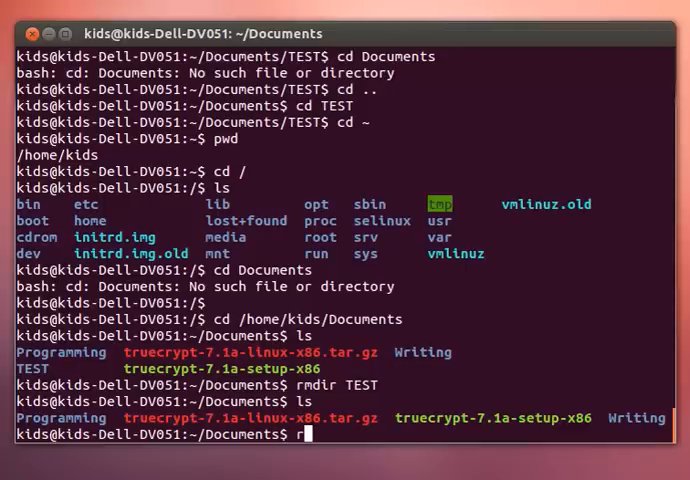
key("Backspace")
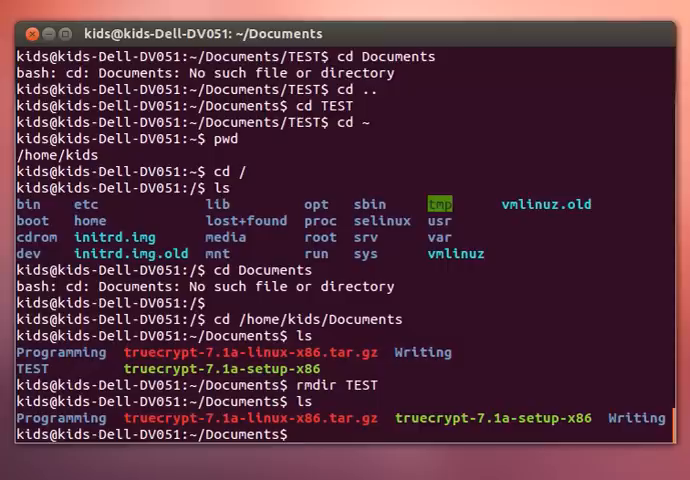
type("mkdir TEST")
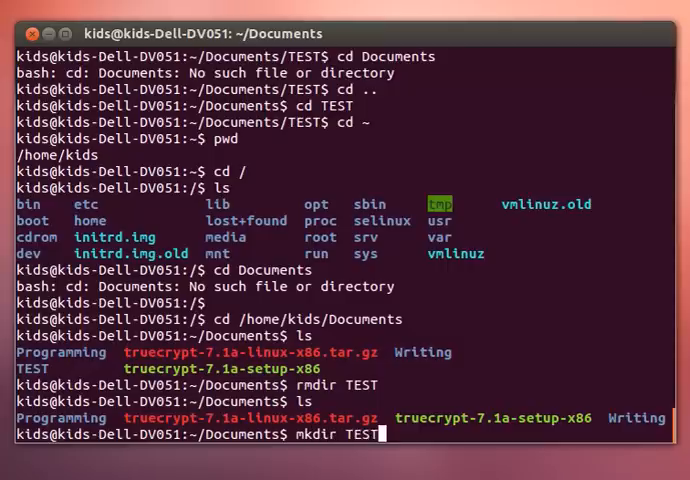
key("Return")
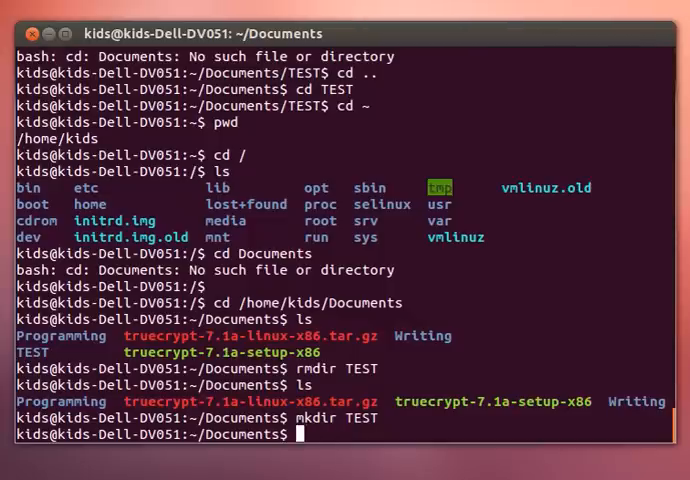
type("cd TEST")
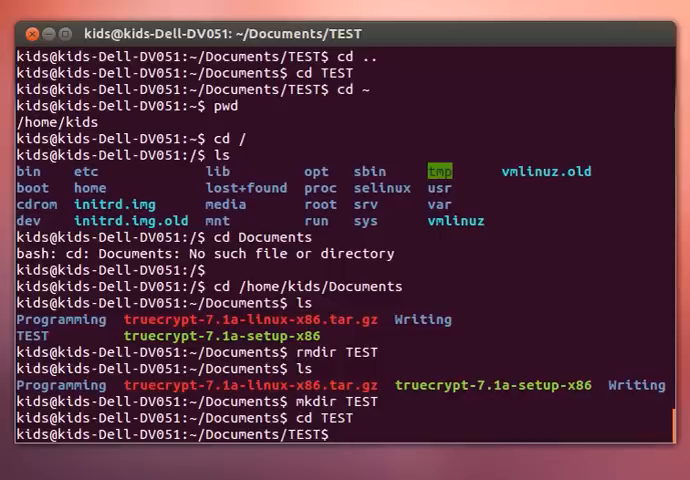
Type 'Hello World!!!!!' into a new nano buffer and press Ctrl+X, bringing up the save prompt.
type("nano")
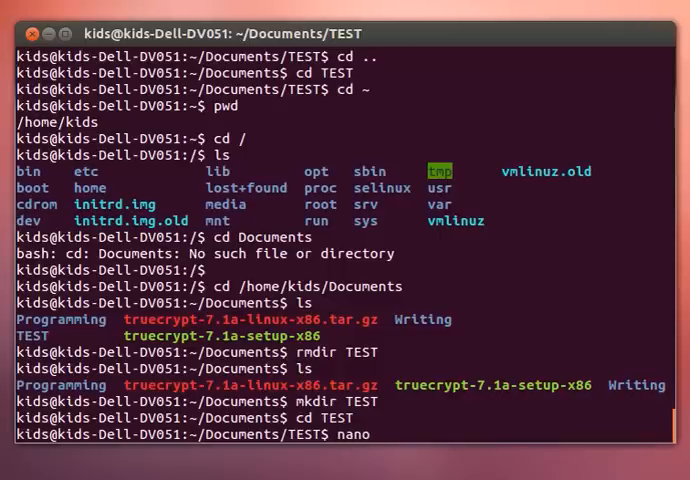
key("Return")
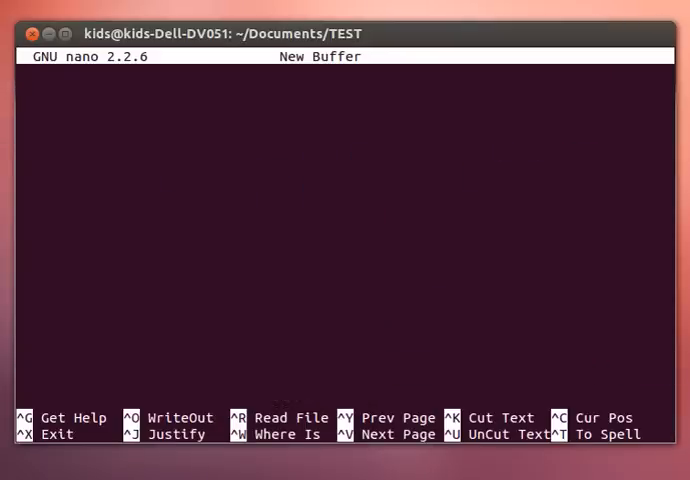
type("Hello")
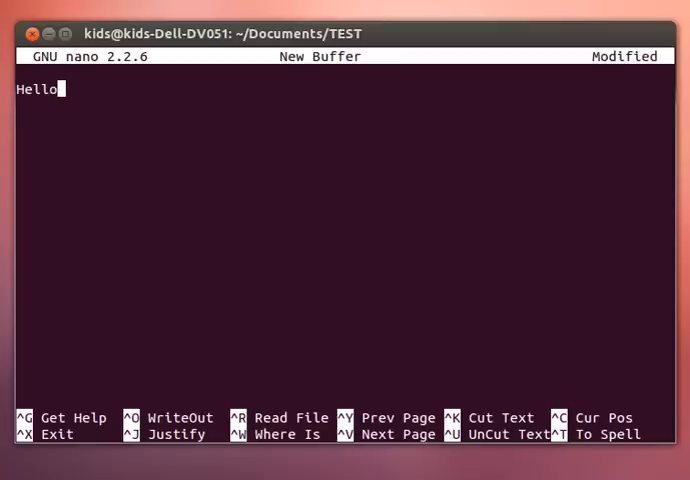
type("World!")
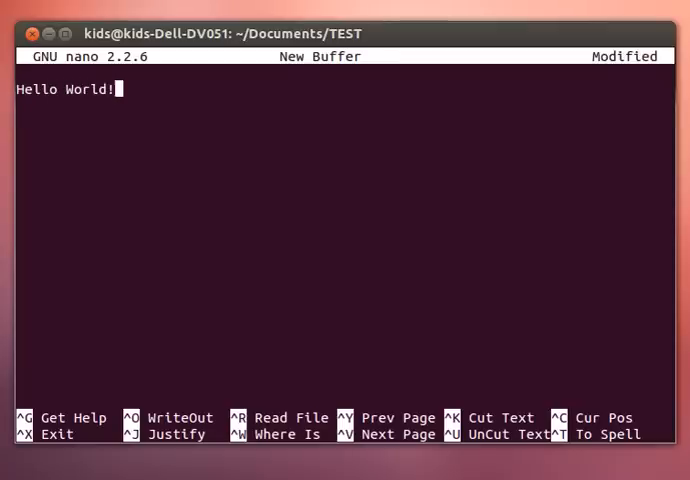
type("!!!!")
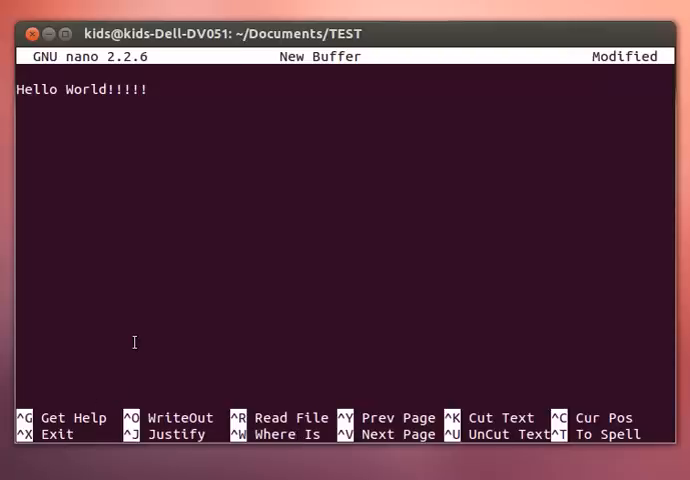
key("ctrl+x")
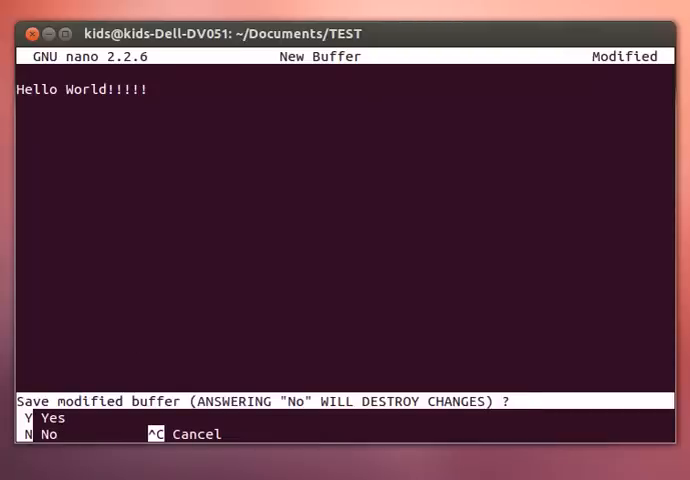
Answer Y to save and enter 'helloworld' as the file name.
key("y")
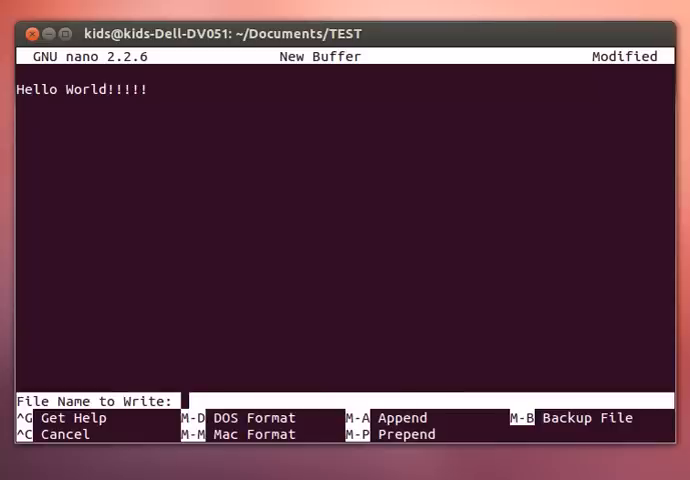
type("hellowo")
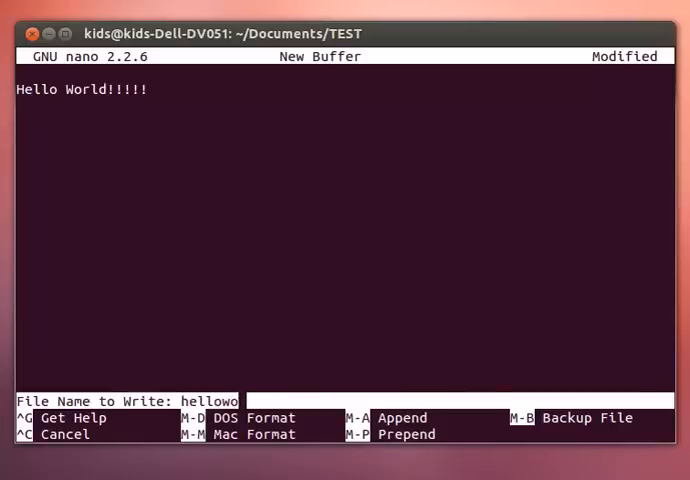
type("rld")
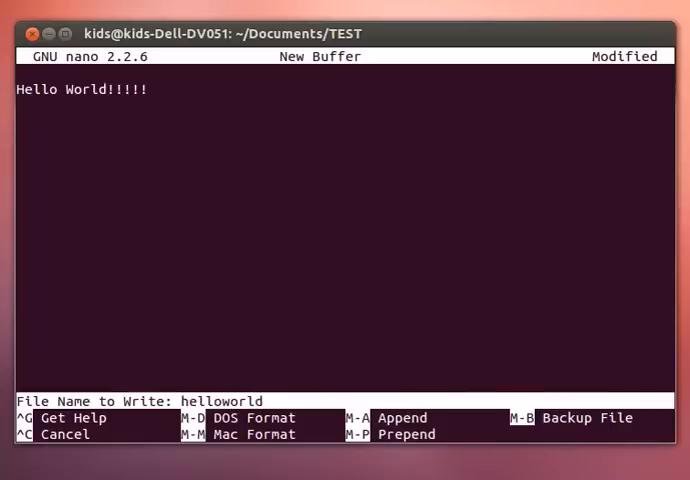
Save the file as helloworld, then view it in nano and exit.
key("Return")
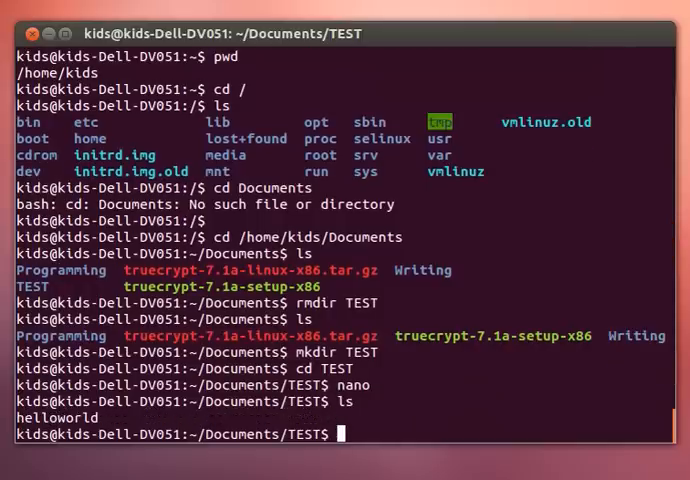
type("na")
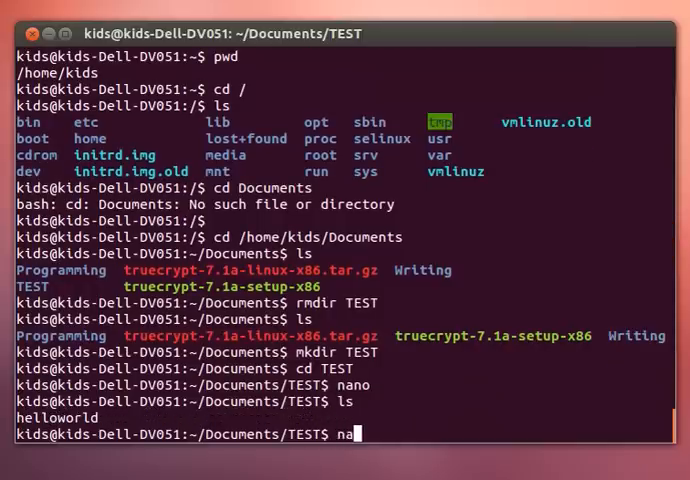
type("no")
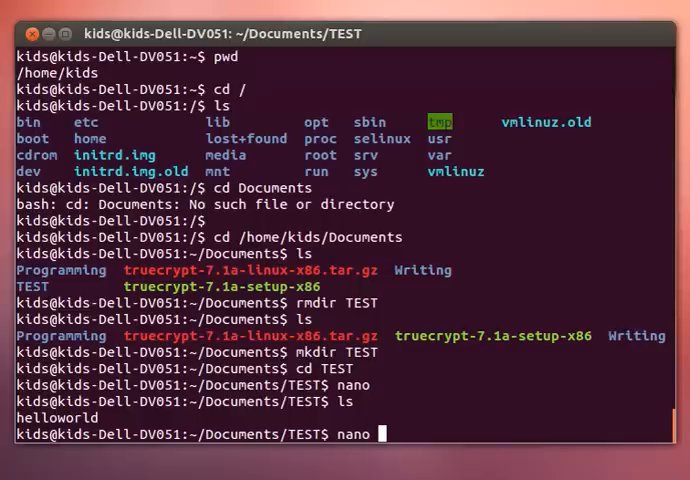
type("hellow")
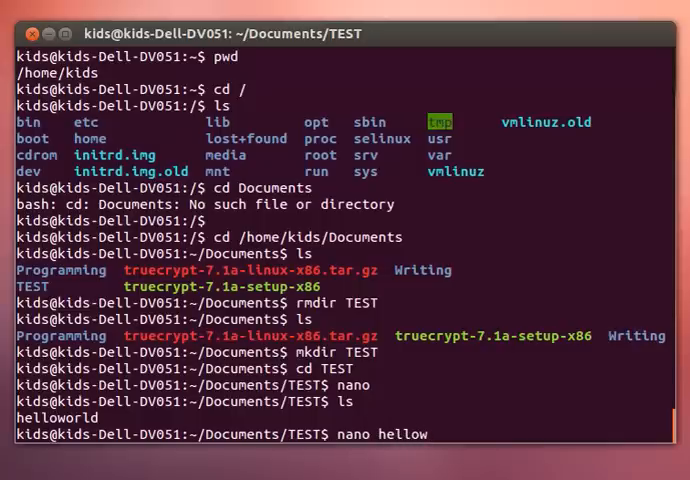
key("Return")
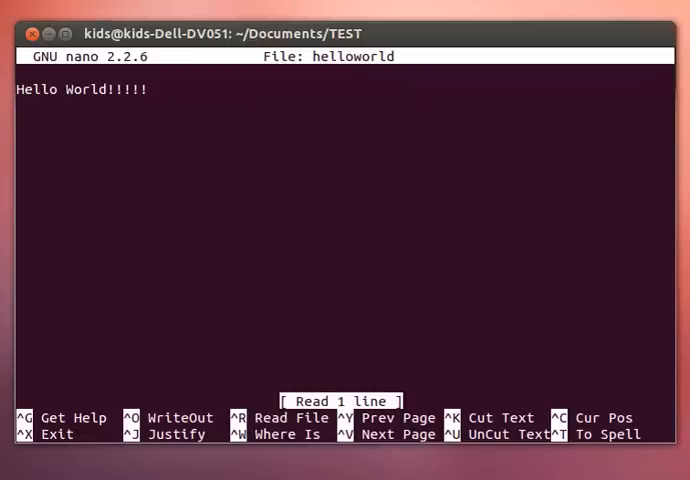
key("ctrl+x")
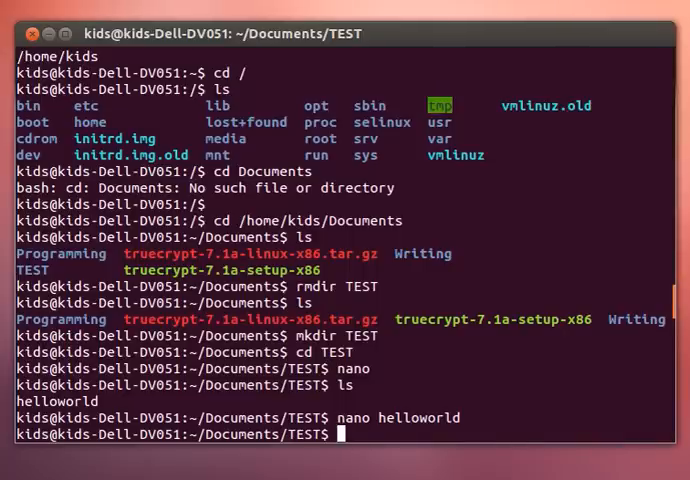
Try running helloworld as a command (not found), then reopen it in nano.
type("hell")
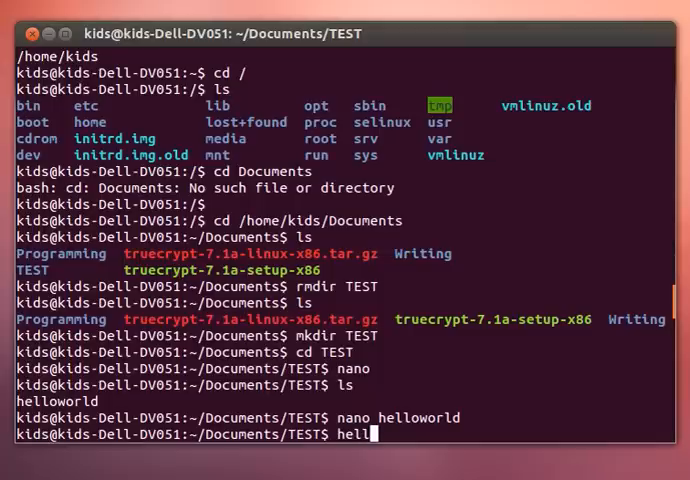
key("Return")
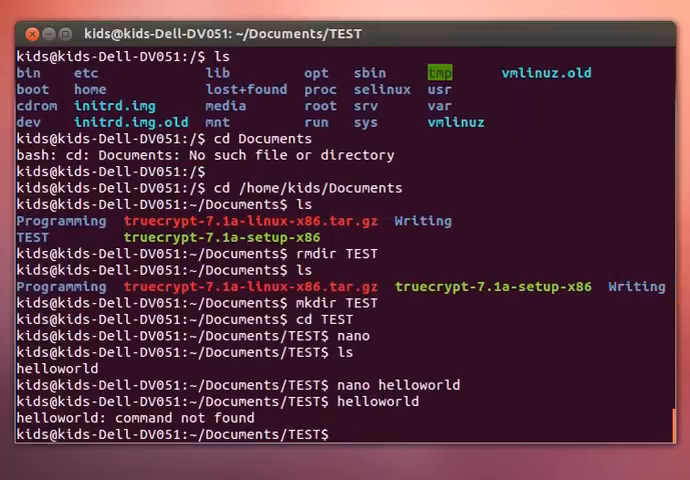
type("nano")
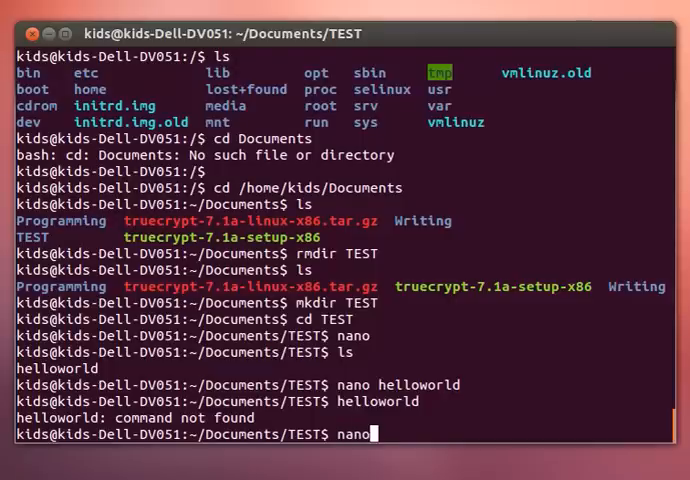
type("helloworld")
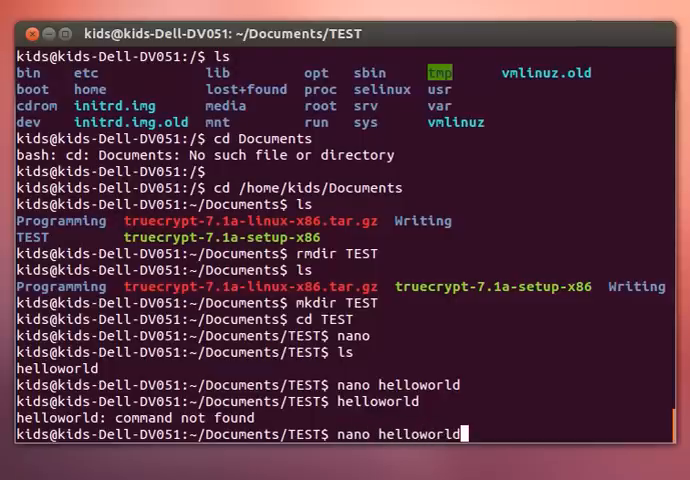
key("Return")
type("ls")
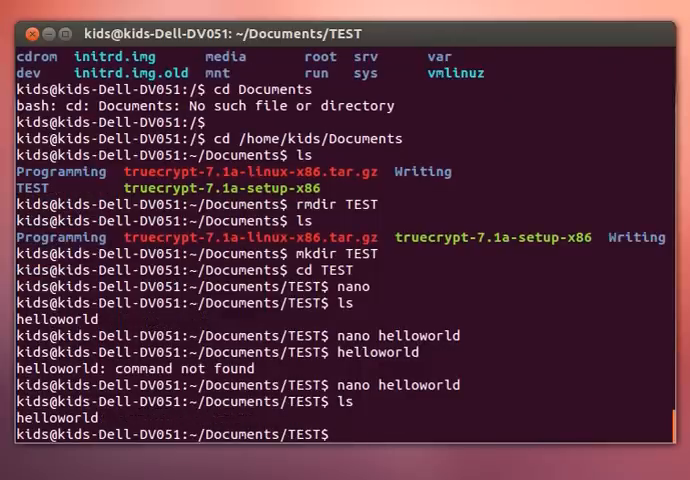
Try removing helloworld with rmdir, which fails with 'Not a directory'.
type("rmdir")
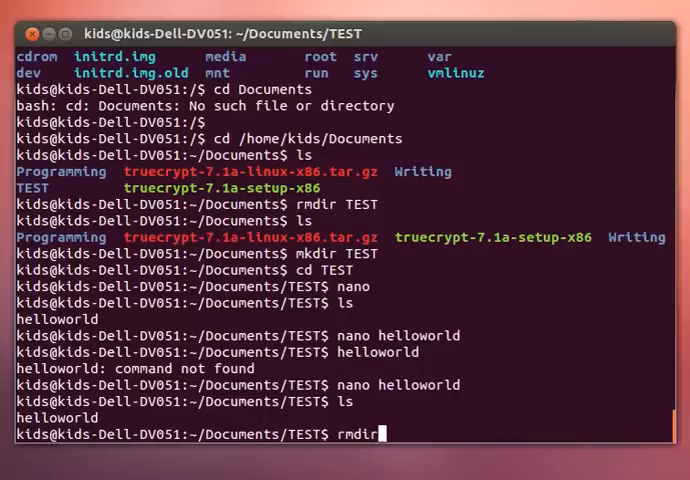
type("hell")
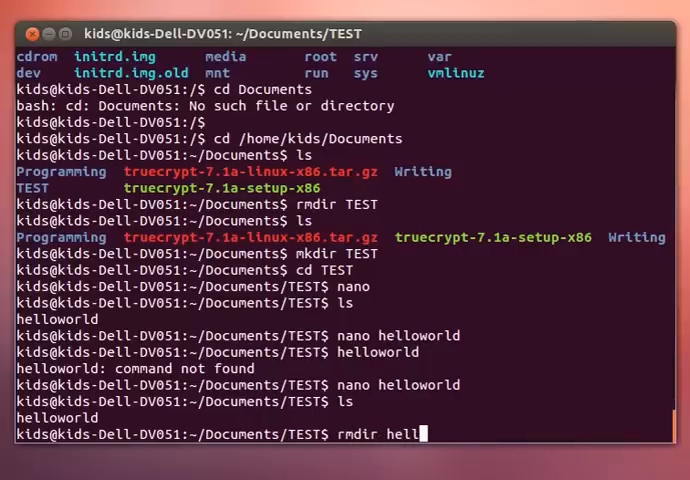
type("owworl")
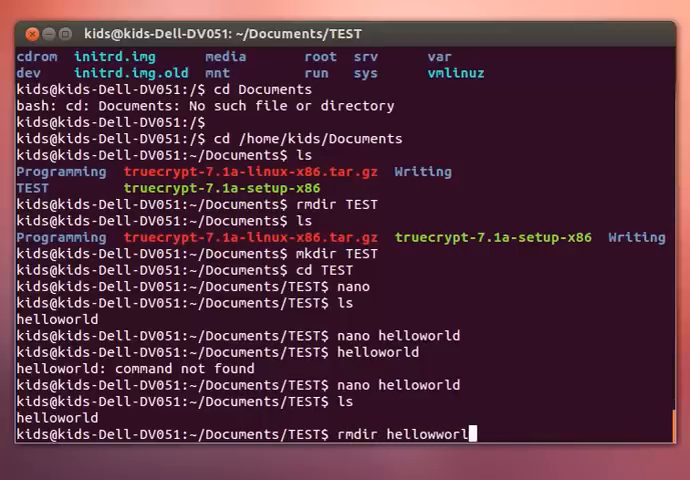
key("BackSpace")
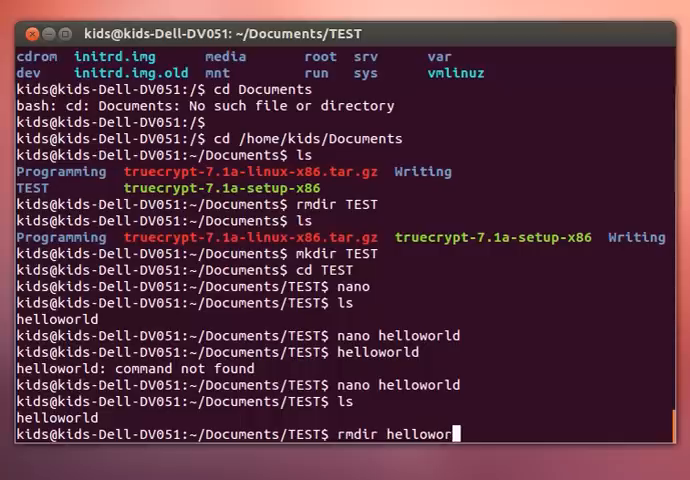
key("Return")
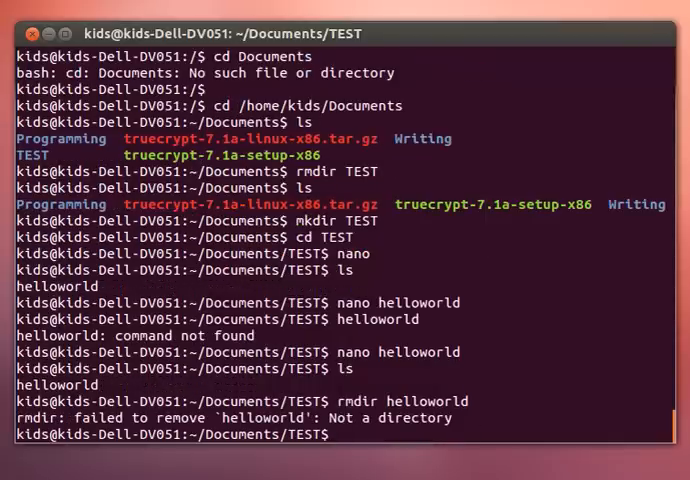
Delete the helloworld file with rm helloworld.
type("r")
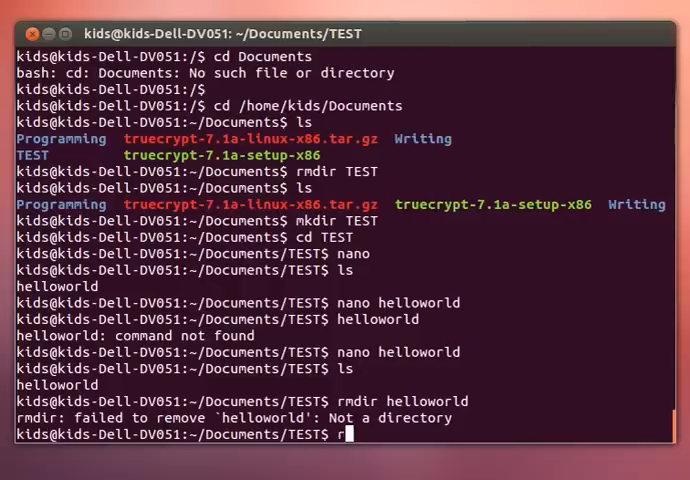
type("m H")
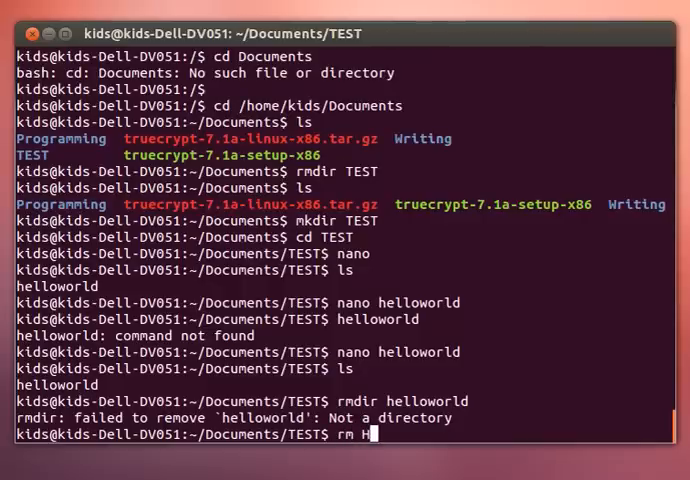
key("BackSpace")
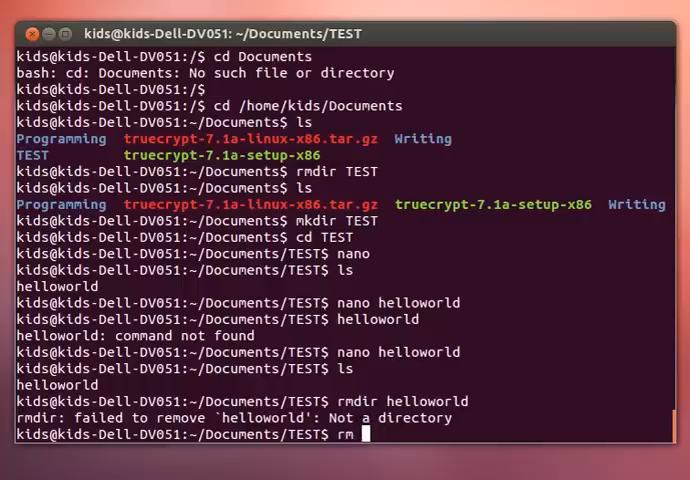
type("helloworld")
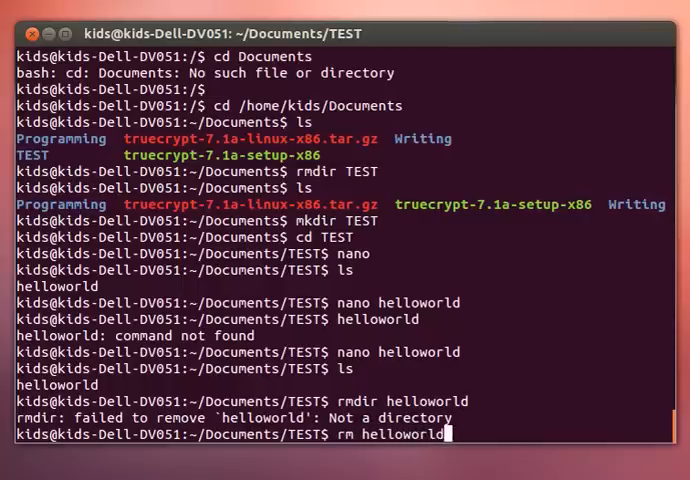
key("Return")
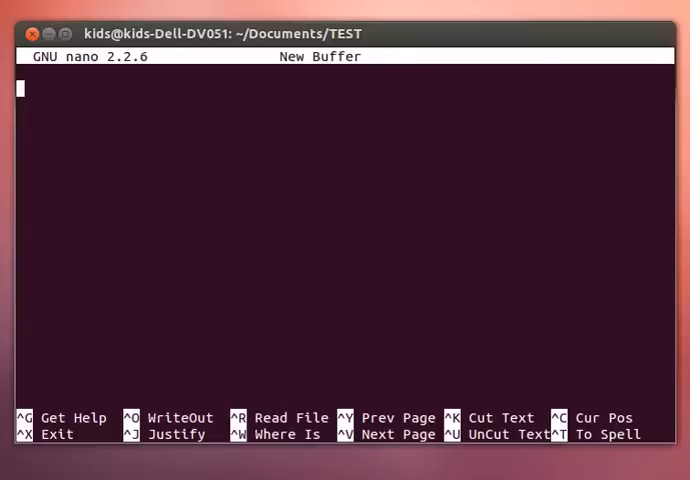
Type random text in nano, exit keeping it, and move back up with cd ..
type("adfsdafasfagjks;dfjf")
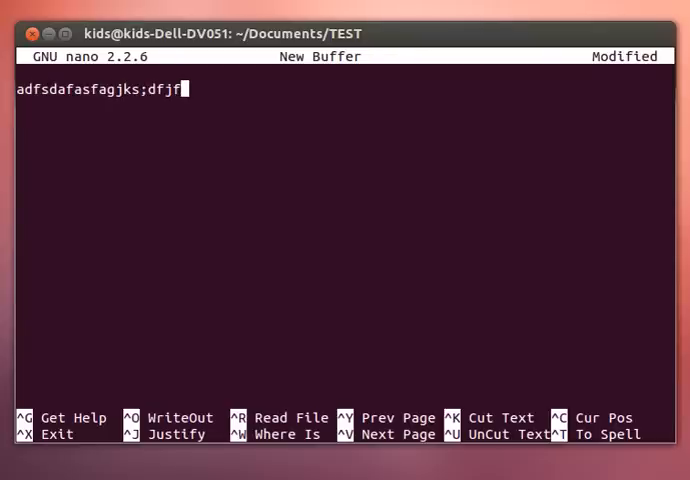
key("ctrl+x")
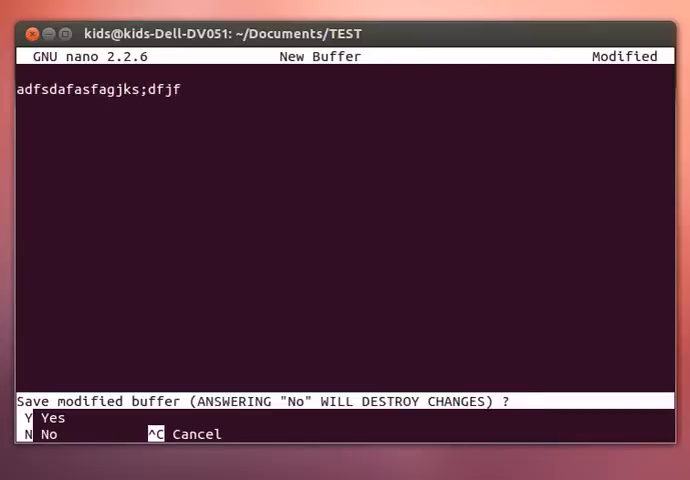
key("n")
type("ls")
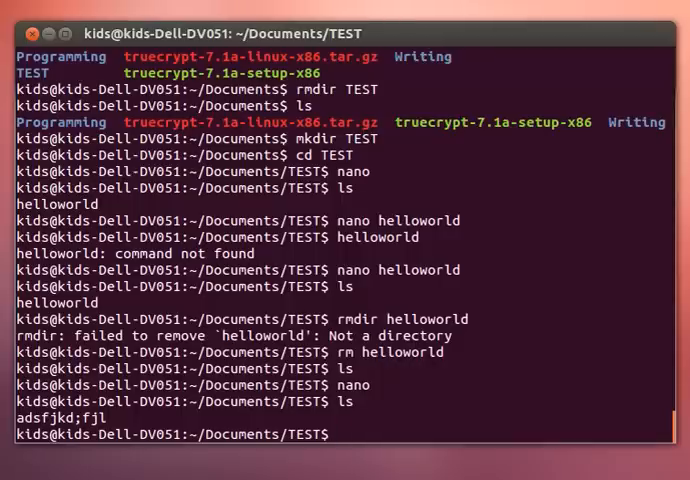
type("cd ..")
type("ls")
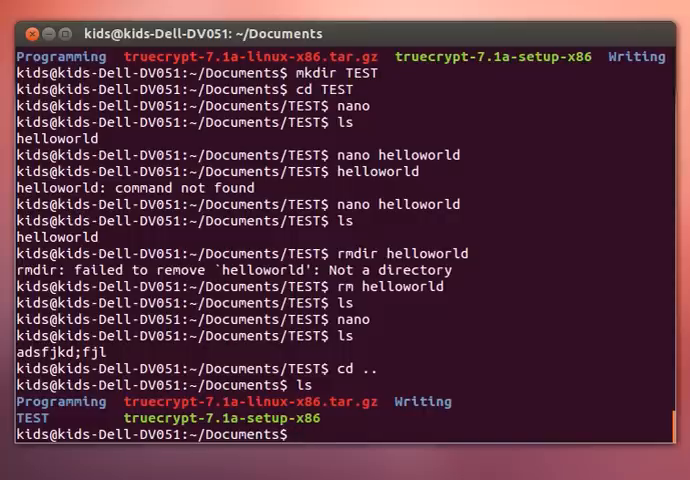
Remove the non-empty TEST folder with rm -R after rmdir fails, then check pwd.
type("rmdir")
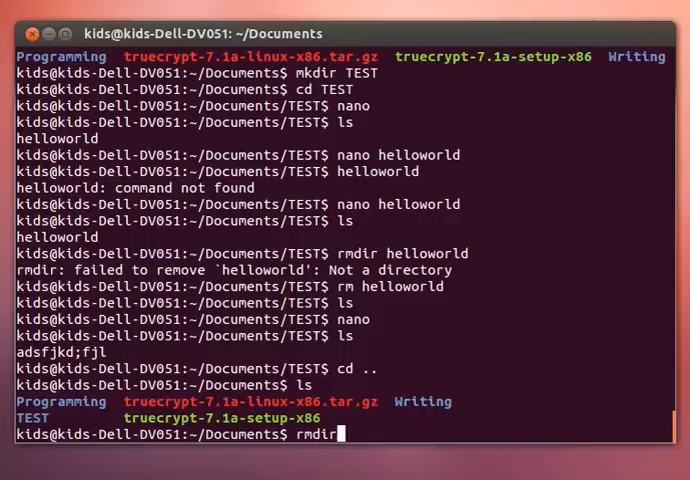
key("Return")
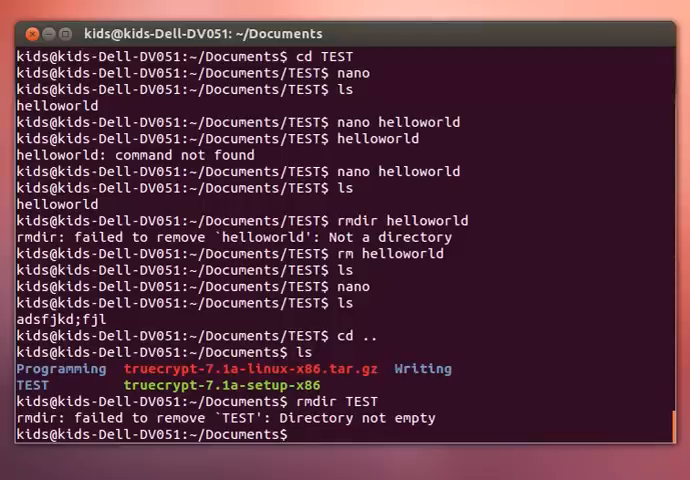
type("re")
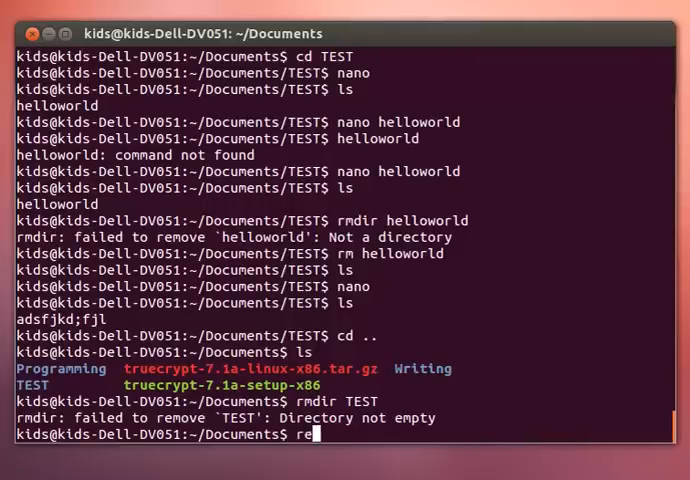
type("md")
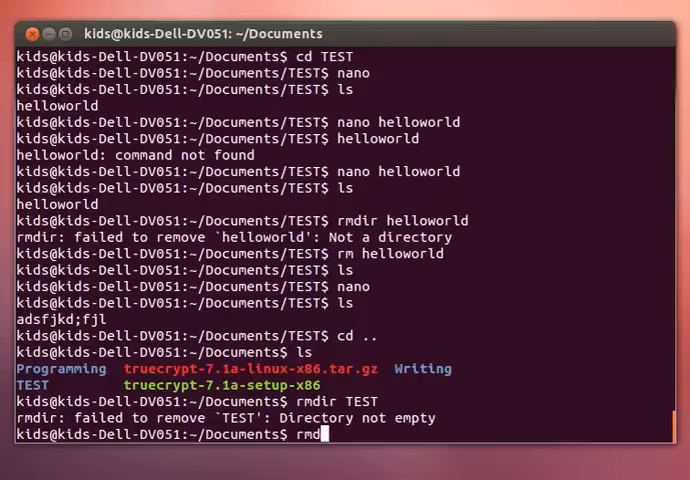
type("ir")
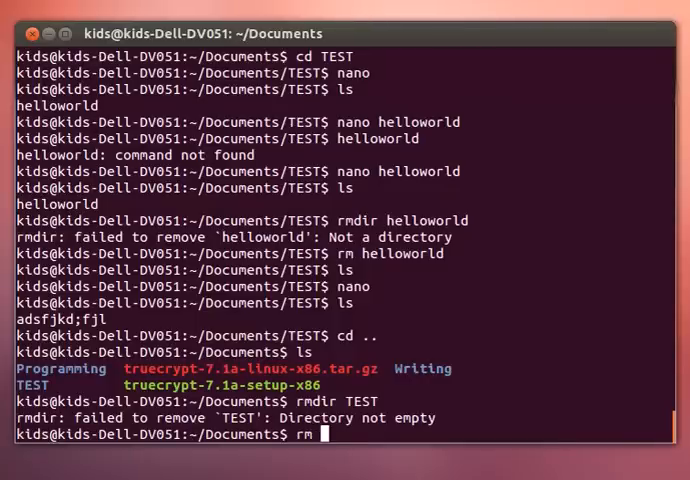
type("-R TEST")
type("ls")
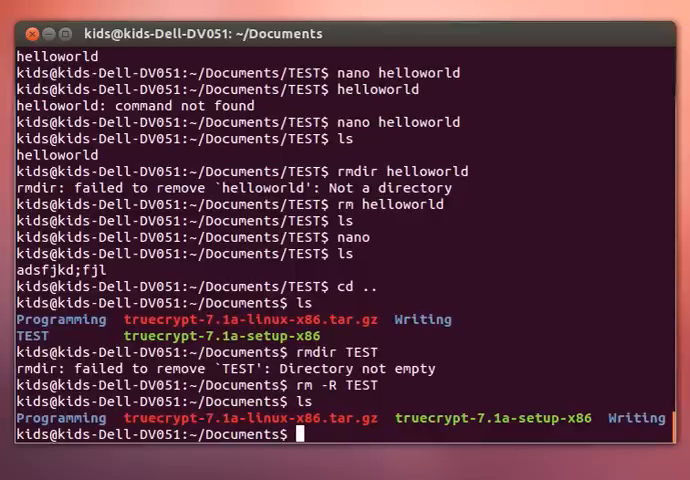
type("pwd")
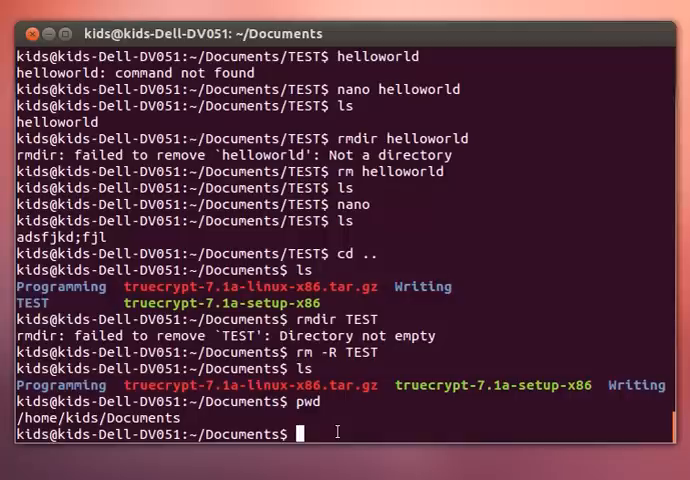
type("cd ..")
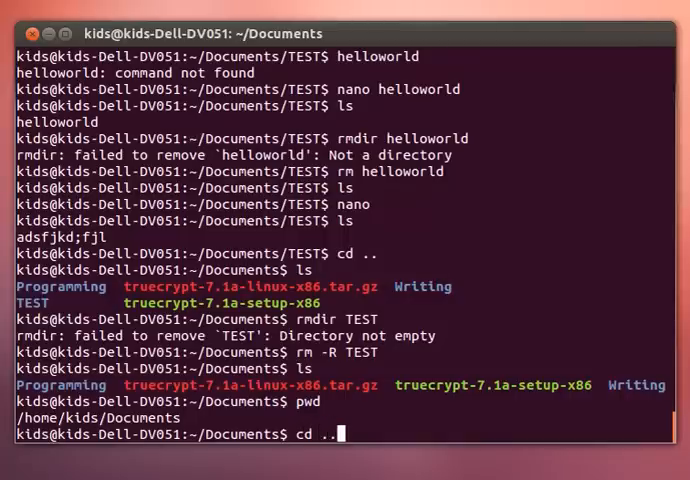
key("Return")
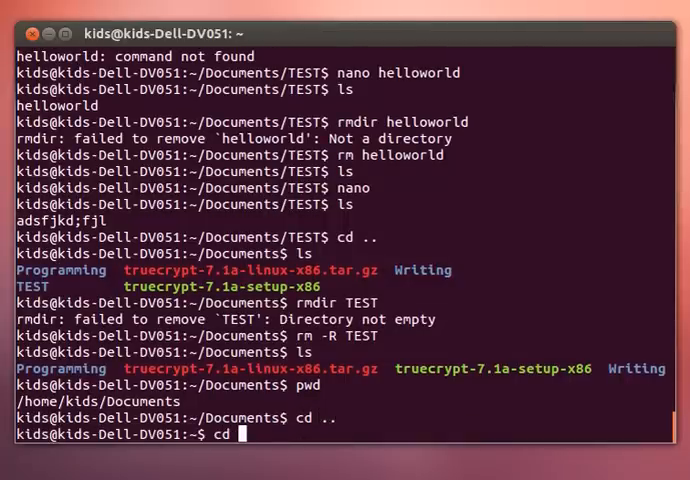
key("Return")
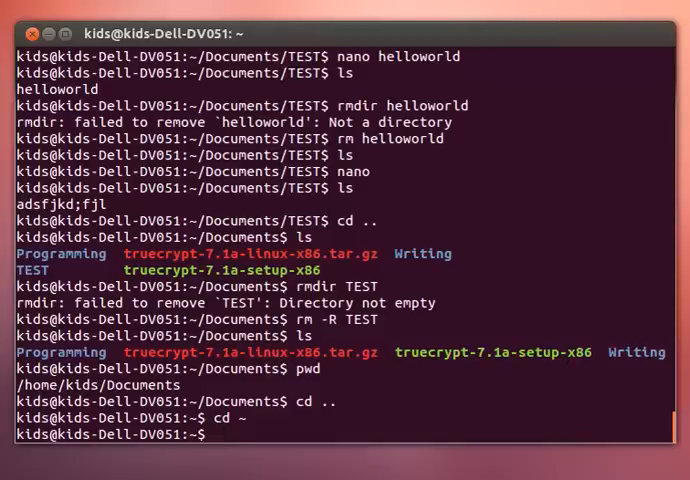
type("cd /")
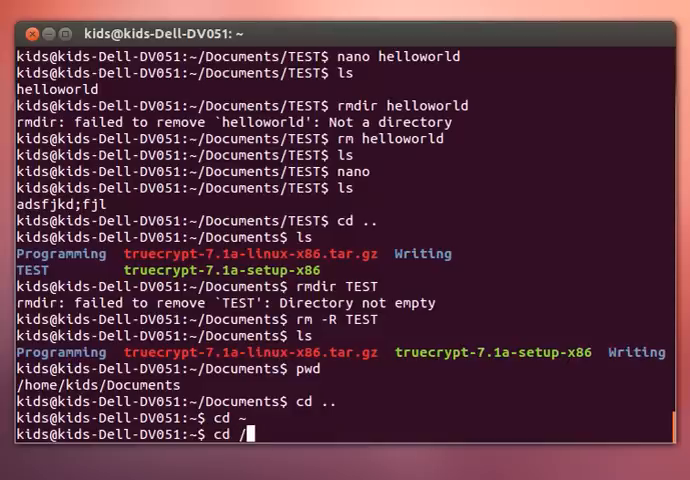
key("Return")
type("cd D")
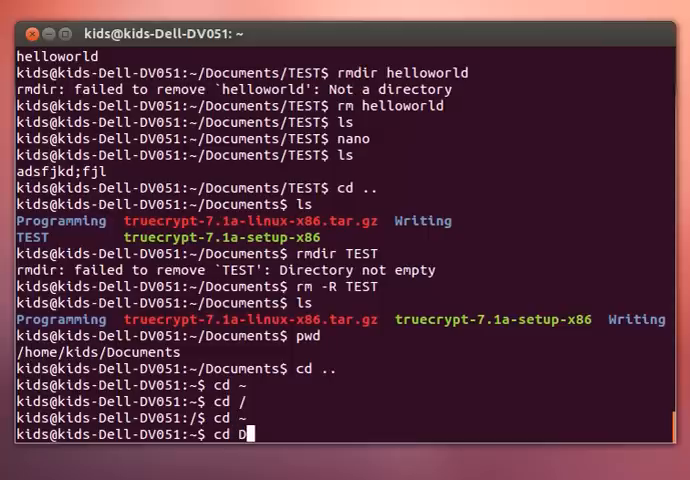
key("Return")
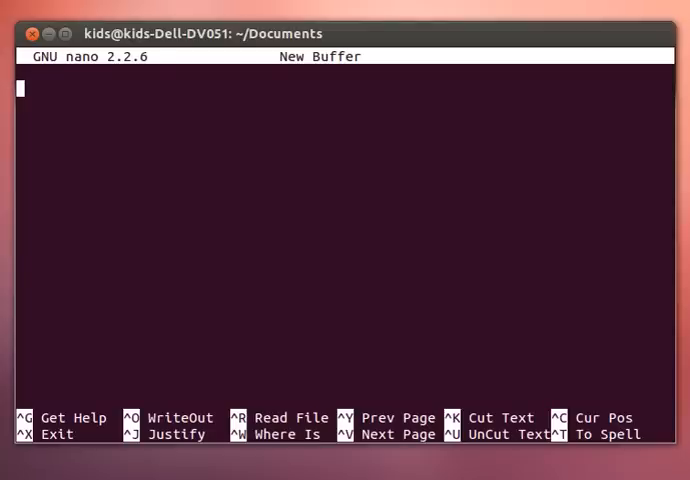
key("ctrl+x")
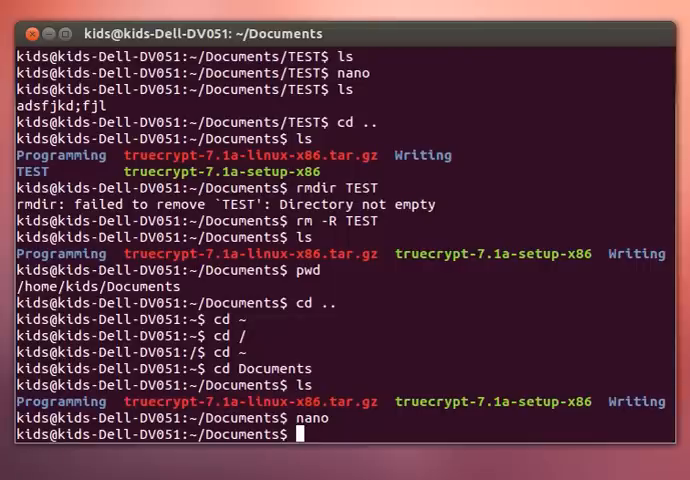
type("mkdir")
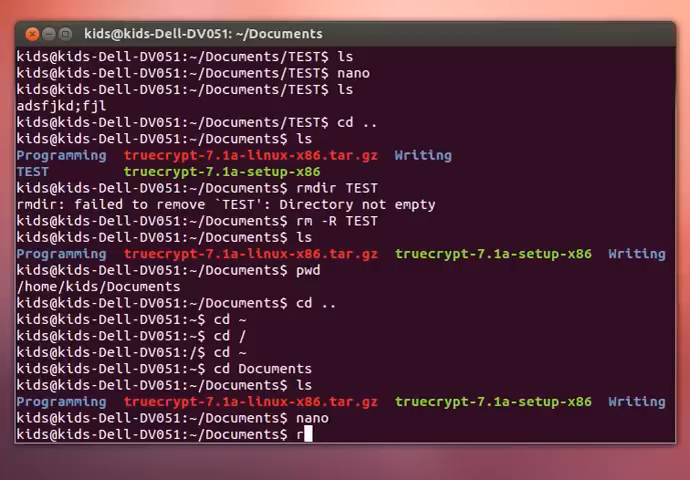
type("mdir")
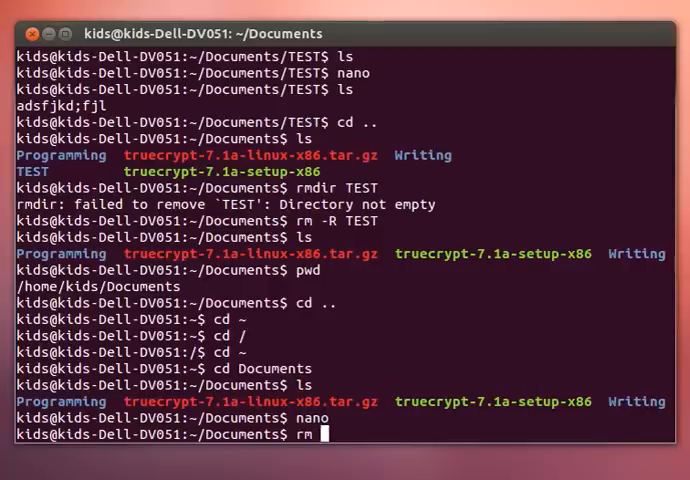
type("R-")
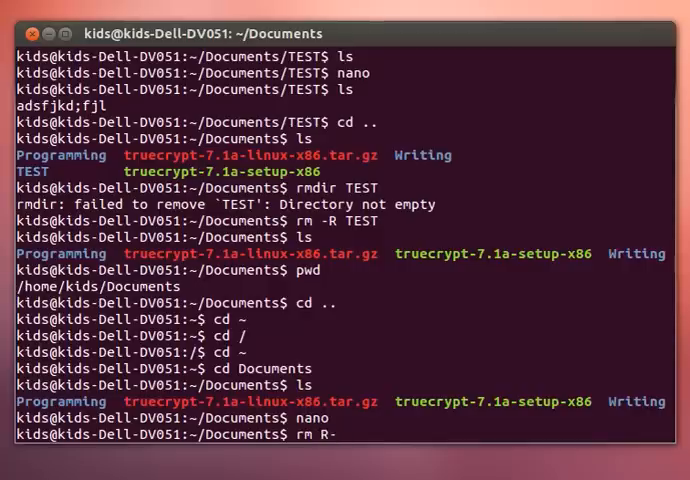